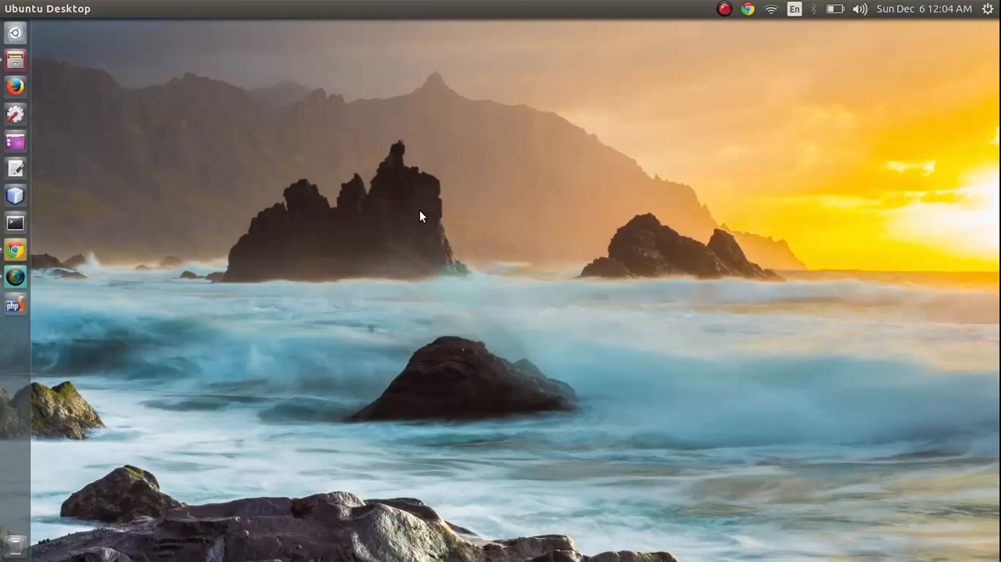
pyautogui.moveTo(168, 228)
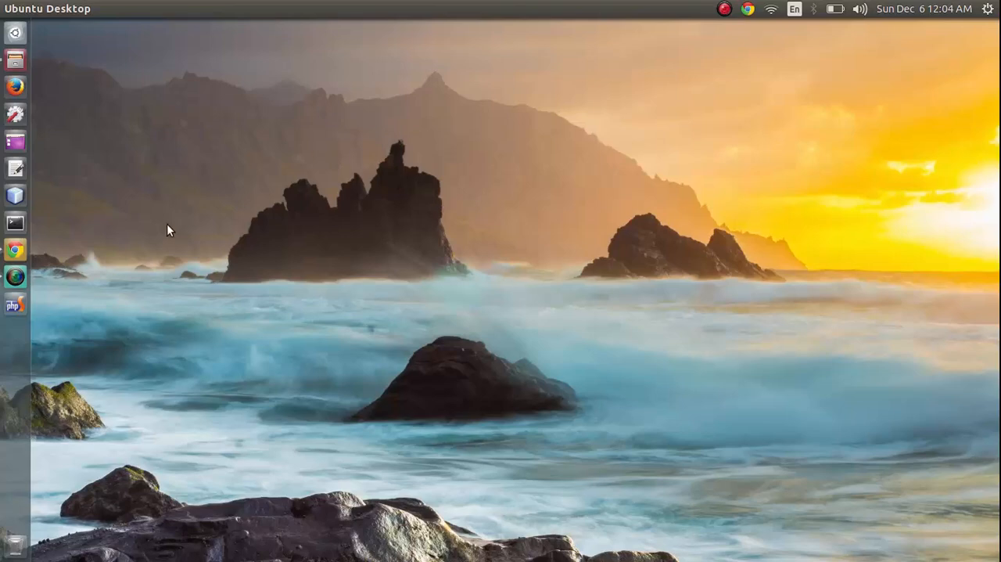
pyautogui.moveTo(288, 269)
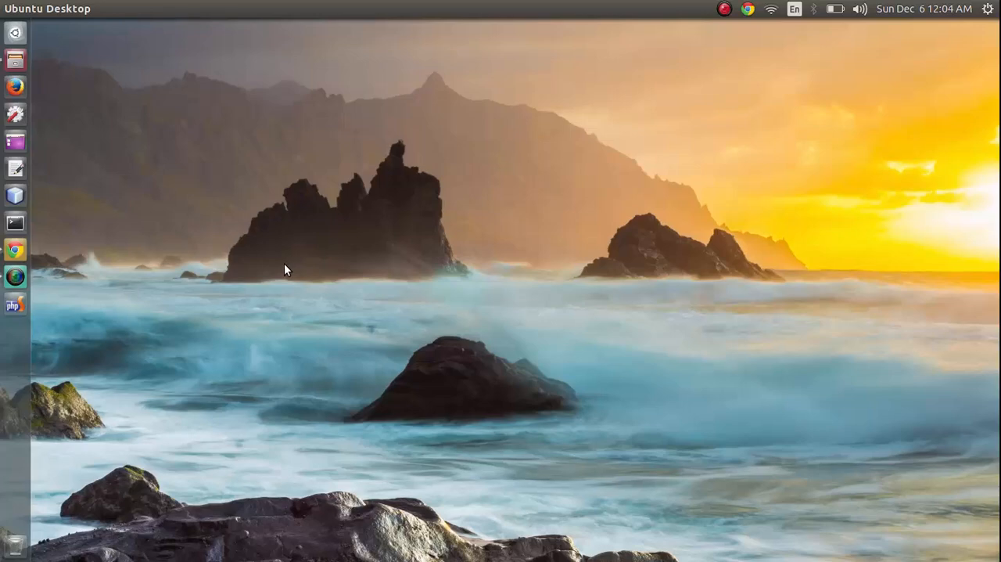
pyautogui.moveTo(253, 247)
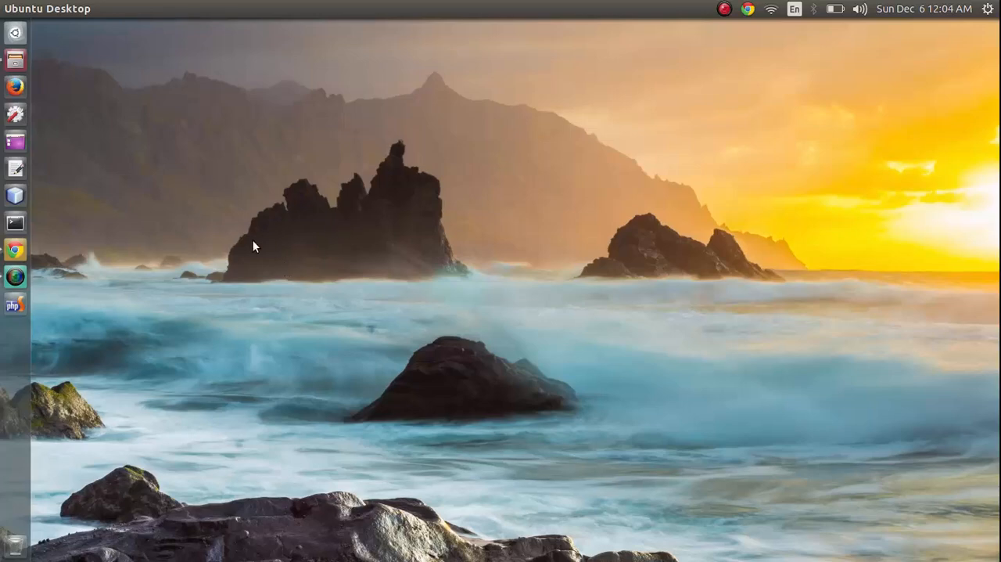
pyautogui.moveTo(84, 168)
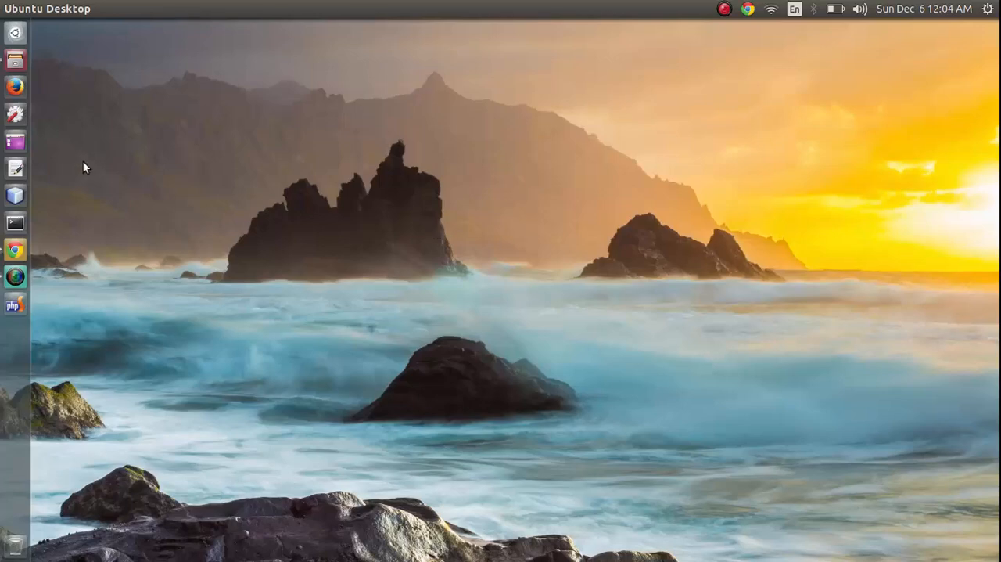
pyautogui.moveTo(11, 278)
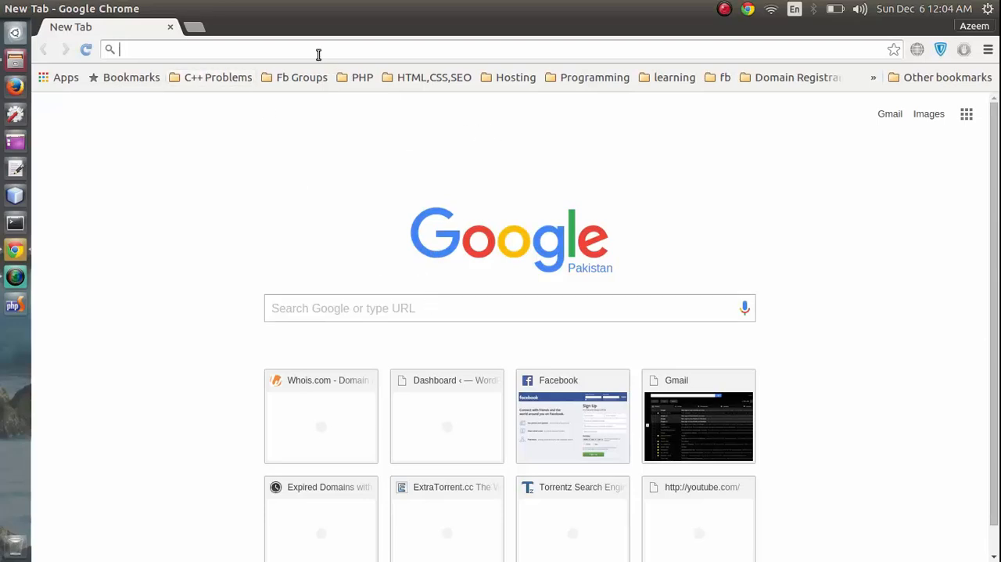
pyautogui.moveTo(317, 48)
pyautogui.write('e')
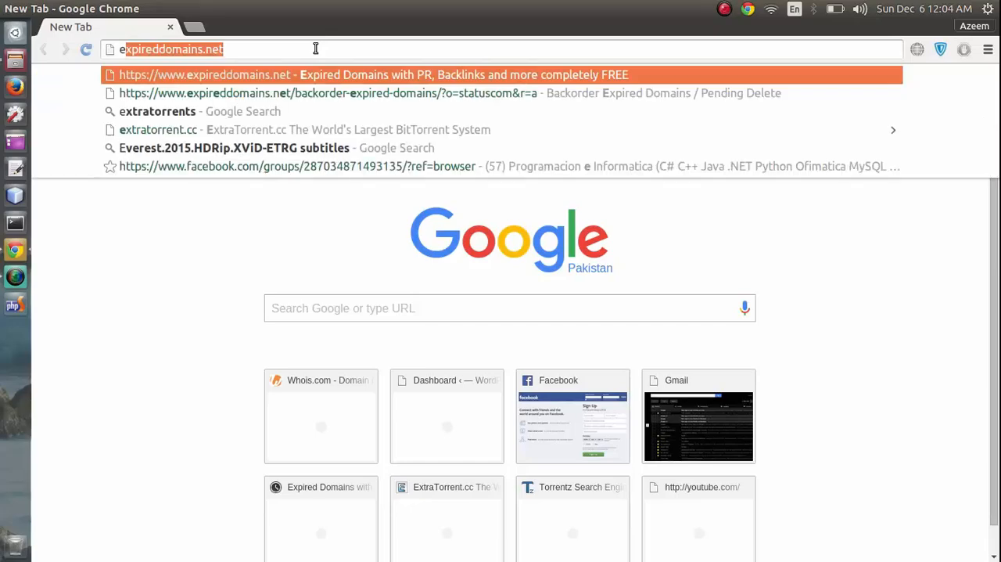
# Search Google for eclipse ide from the omnibox and open the Eclipse Downloads result.
pyautogui.write('google.com.pk/webhp?sourceid=chrome-instant&ion=1&espv=2&ie=UTF-8')
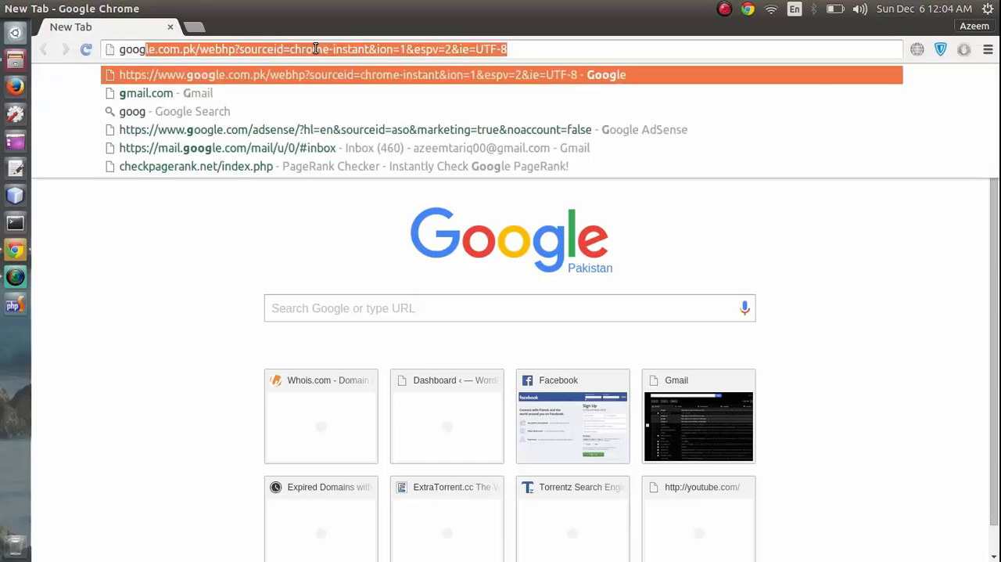
pyautogui.press('Backspace')
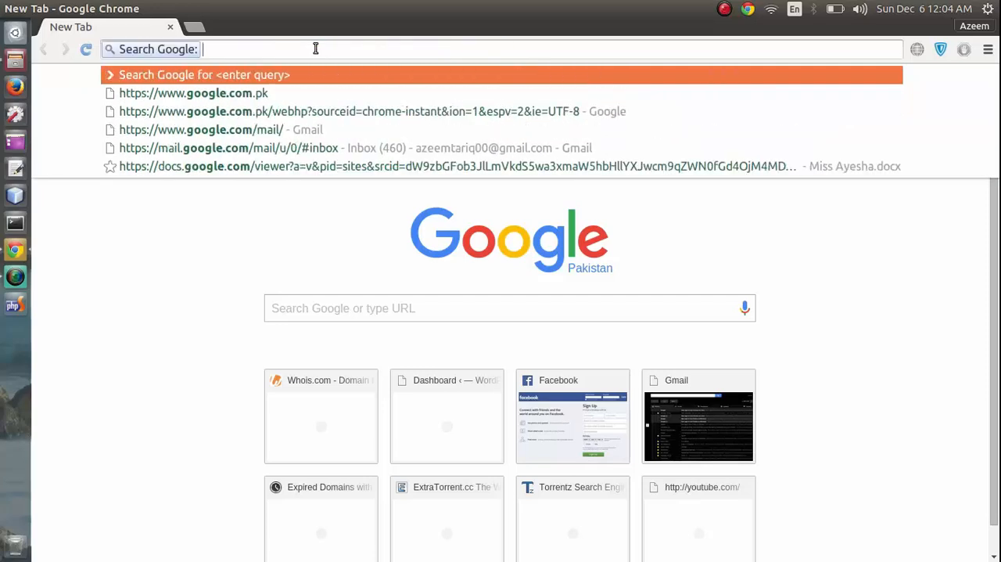
pyautogui.write('eclipse%20ide')
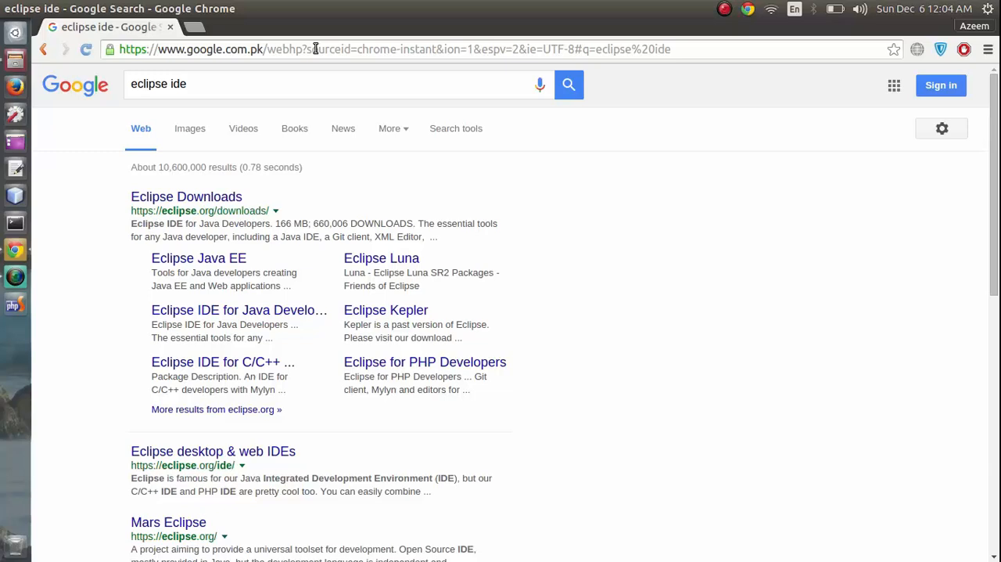
pyautogui.moveTo(219, 222)
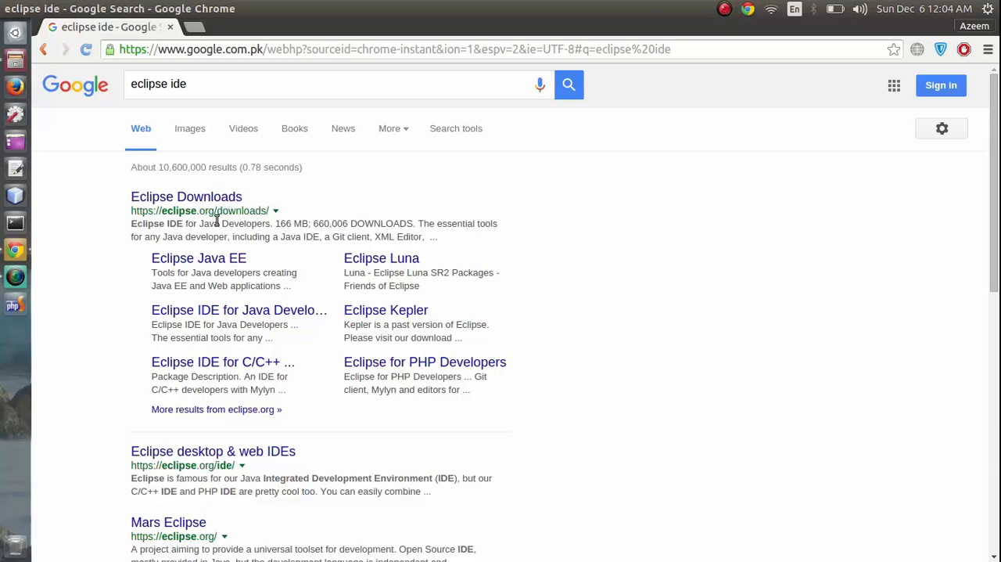
pyautogui.moveTo(197, 212)
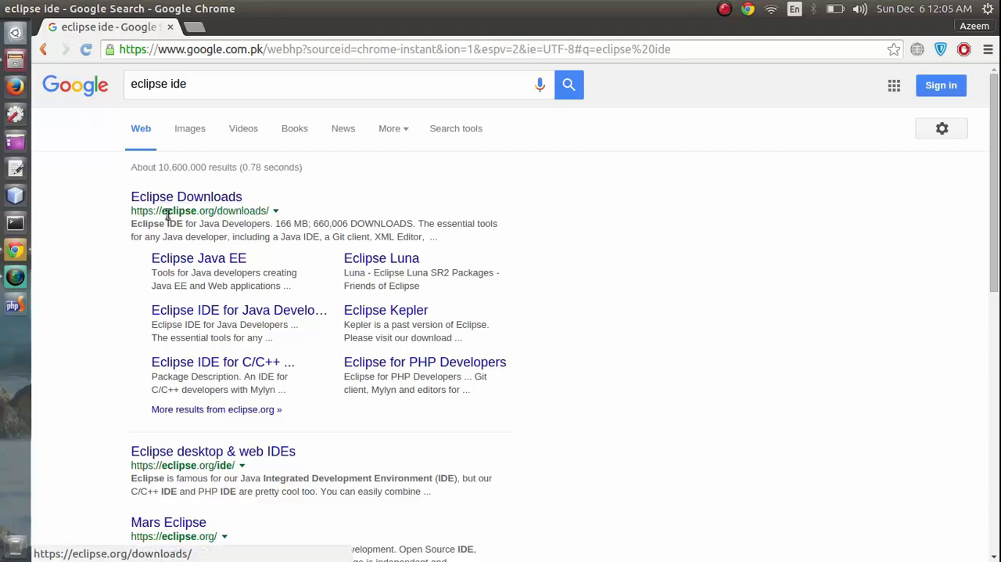
pyautogui.click(186, 197)
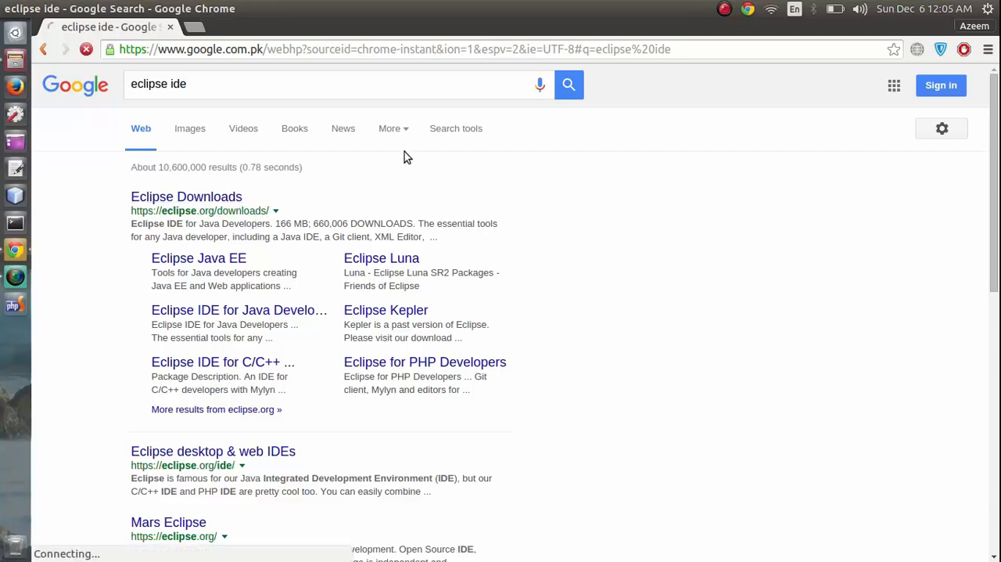
pyautogui.click(187, 197)
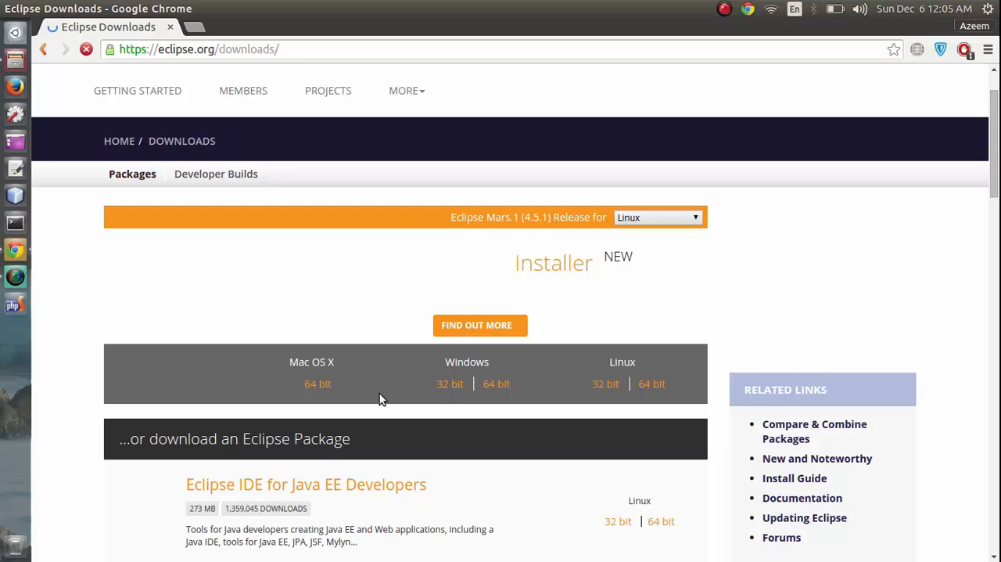
pyautogui.scroll(-3)
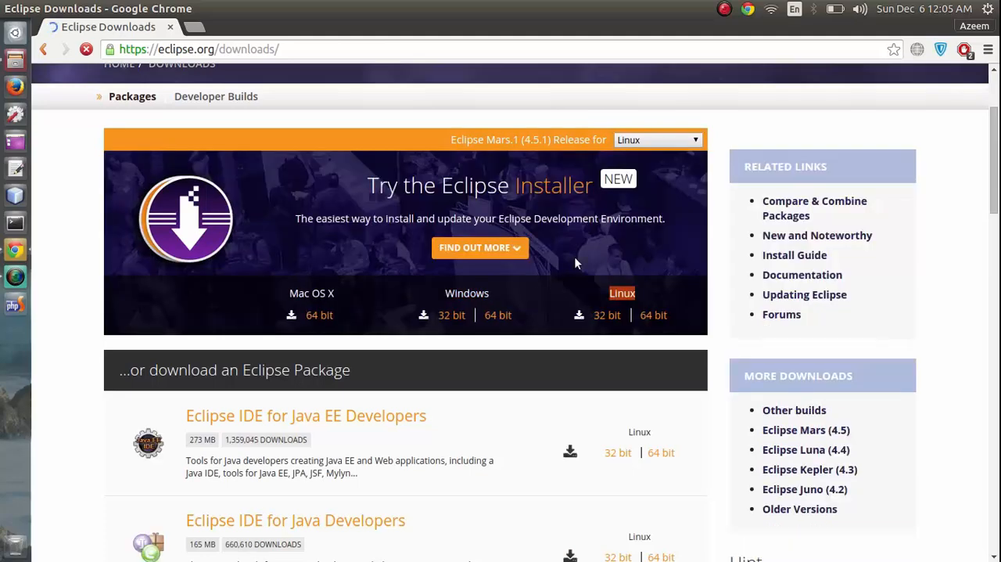
pyautogui.moveTo(311, 332)
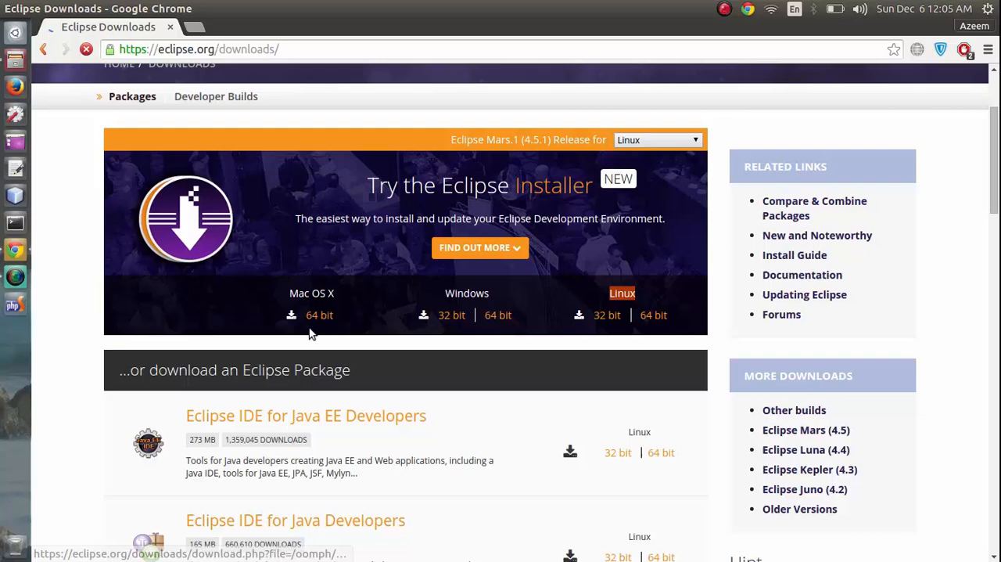
pyautogui.scroll(-3)
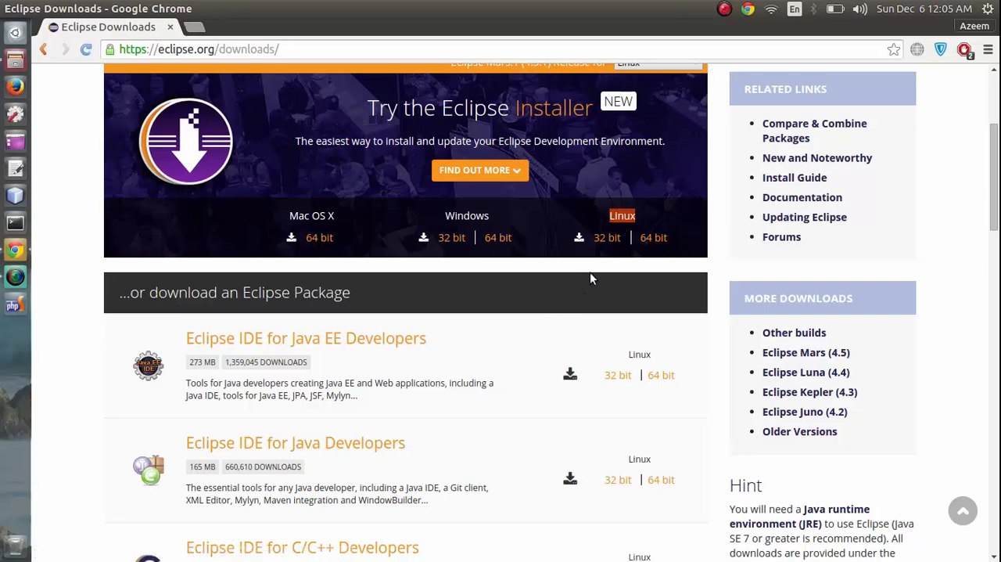
pyautogui.moveTo(602, 275)
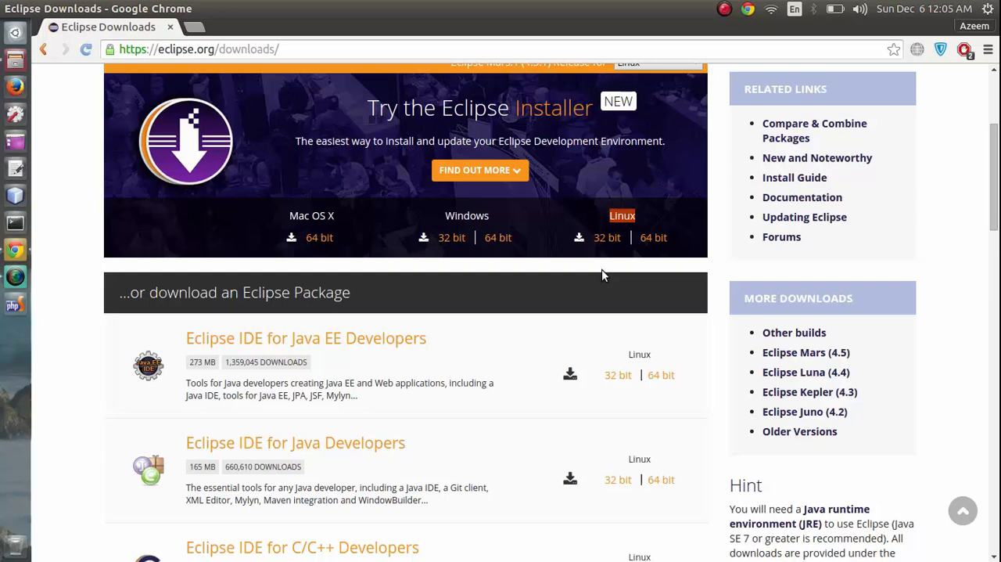
pyautogui.moveTo(602, 249)
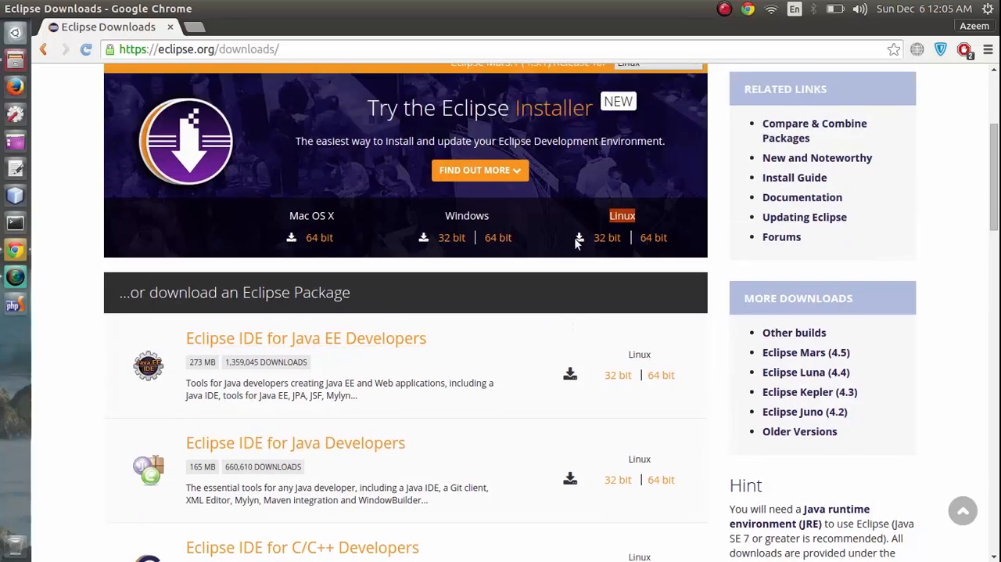
pyautogui.scroll(-3)
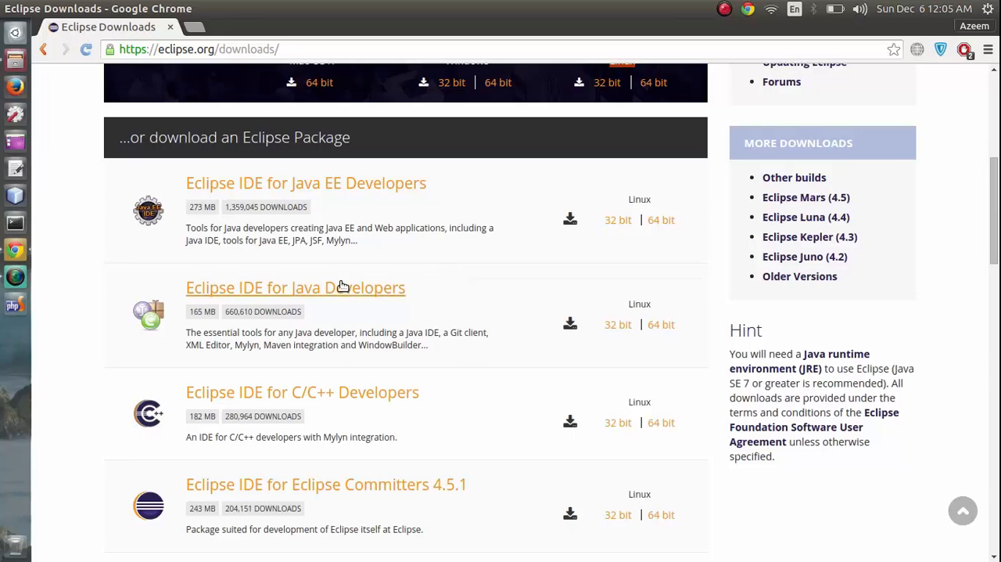
pyautogui.moveTo(440, 257)
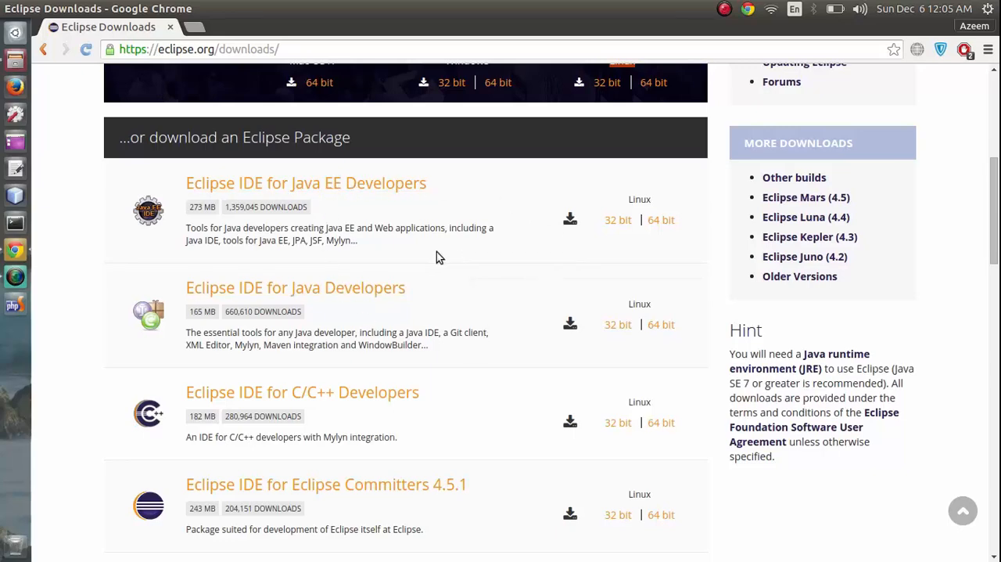
pyautogui.moveTo(219, 191)
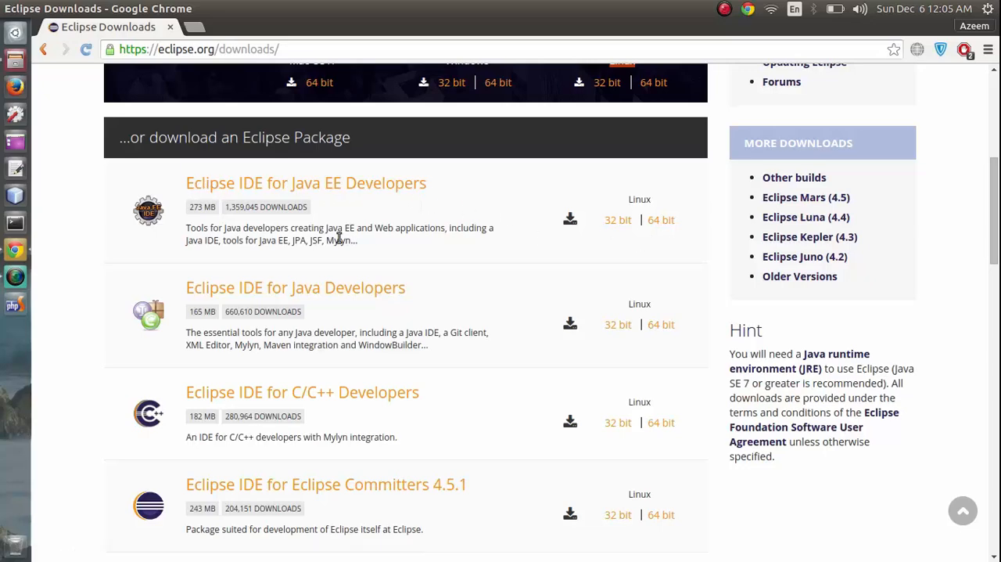
pyautogui.scroll(-3)
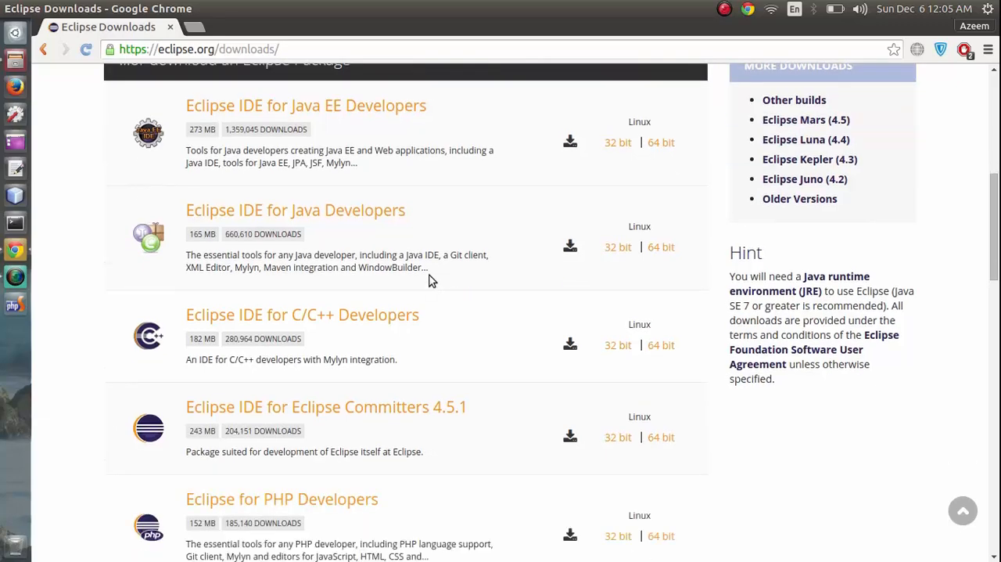
pyautogui.scroll(3)
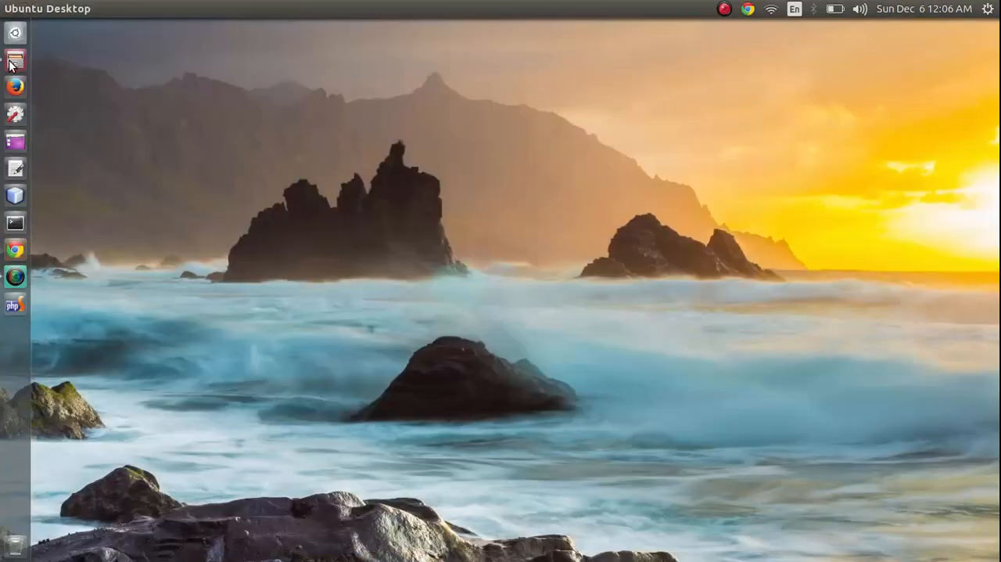
# Browse the Data drive to softwares/Linux, where the eclipse-jee-mars tar.gz archive sits.
pyautogui.click(14, 59)
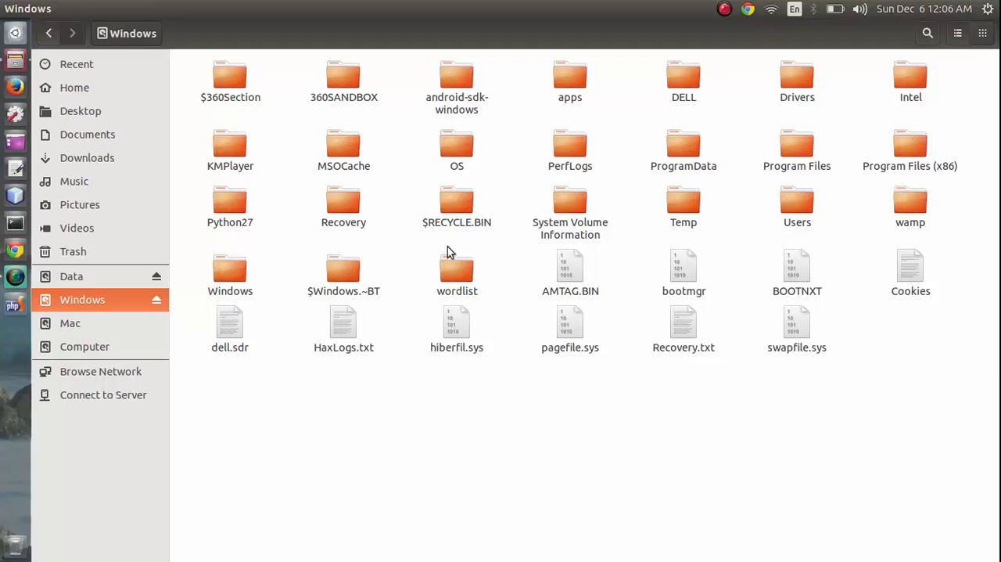
pyautogui.click(72, 276)
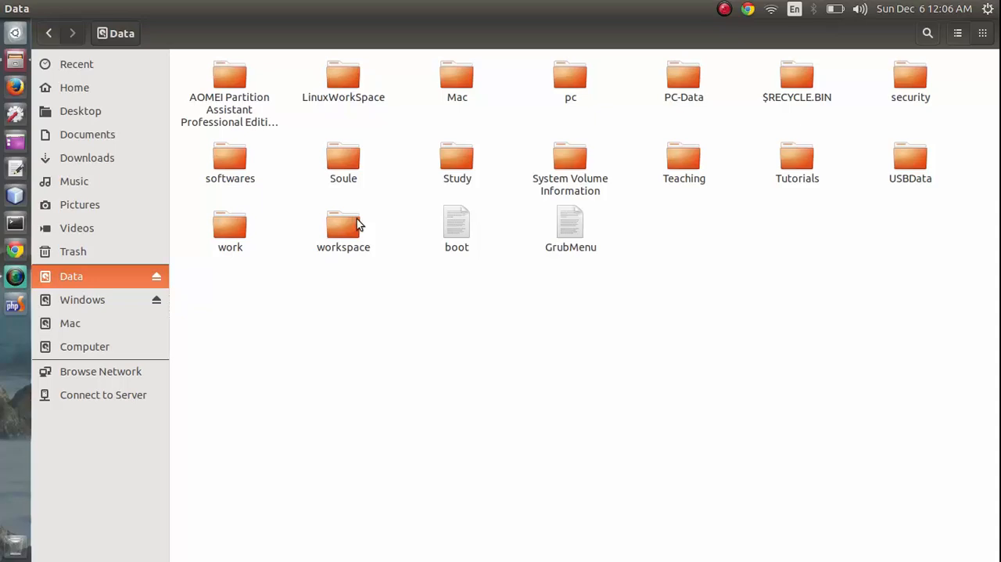
pyautogui.doubleClick(230, 156)
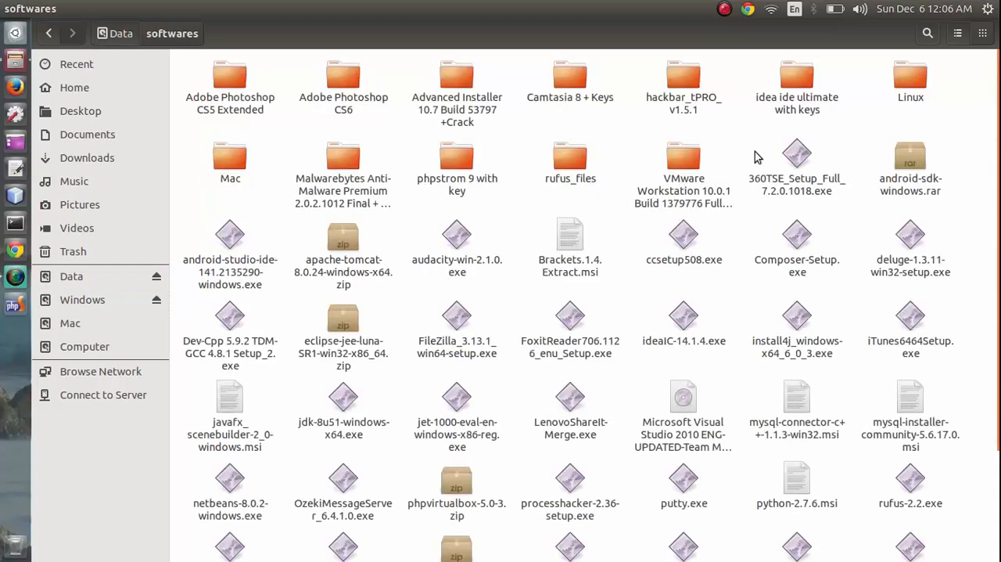
pyautogui.doubleClick(911, 75)
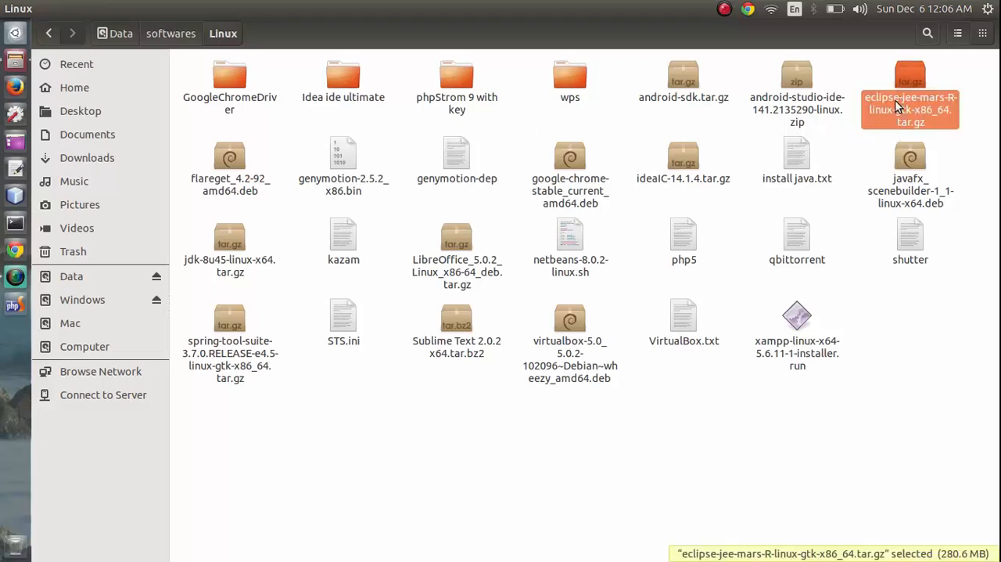
pyautogui.moveTo(838, 222)
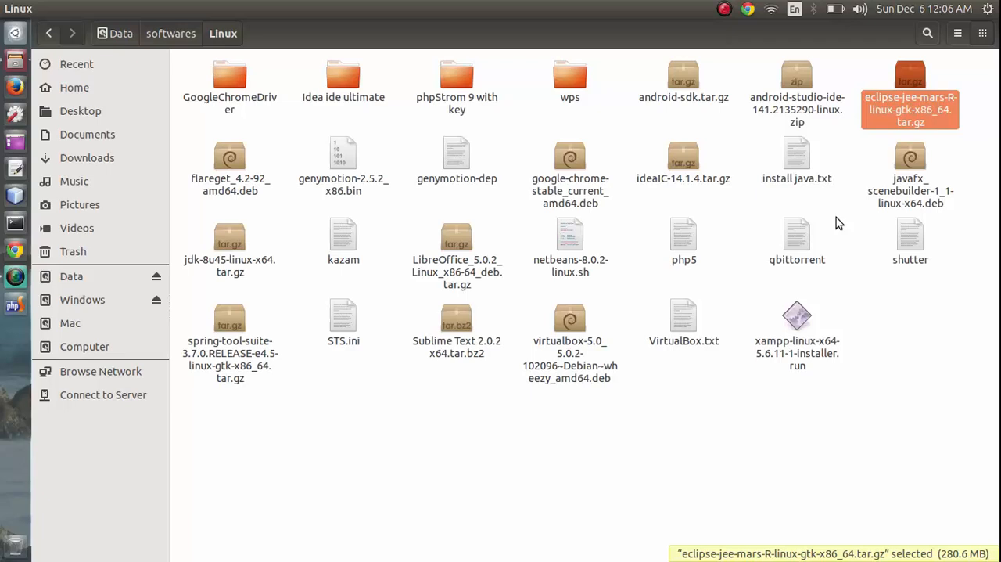
pyautogui.moveTo(102, 312)
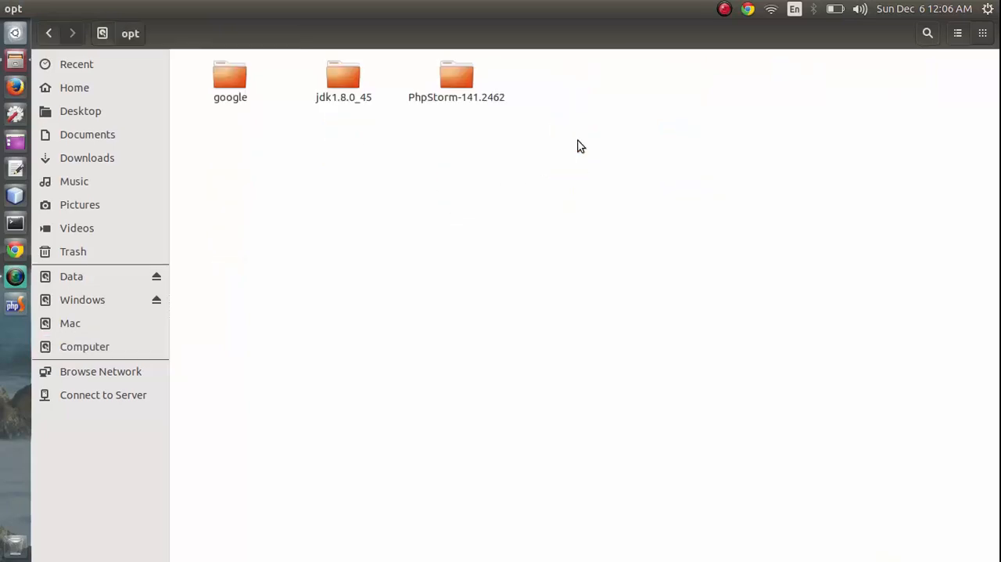
pyautogui.moveTo(156, 65)
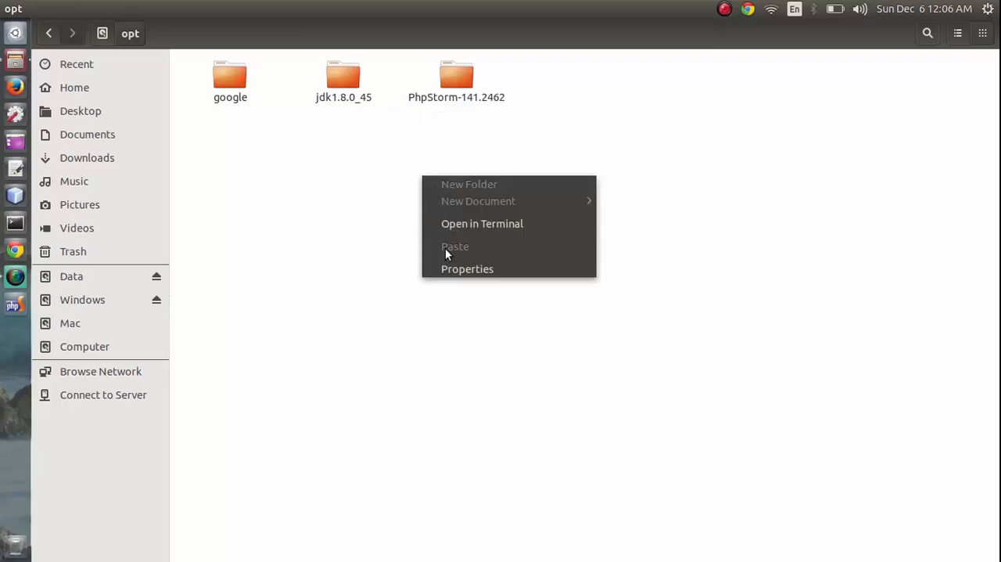
pyautogui.moveTo(396, 262)
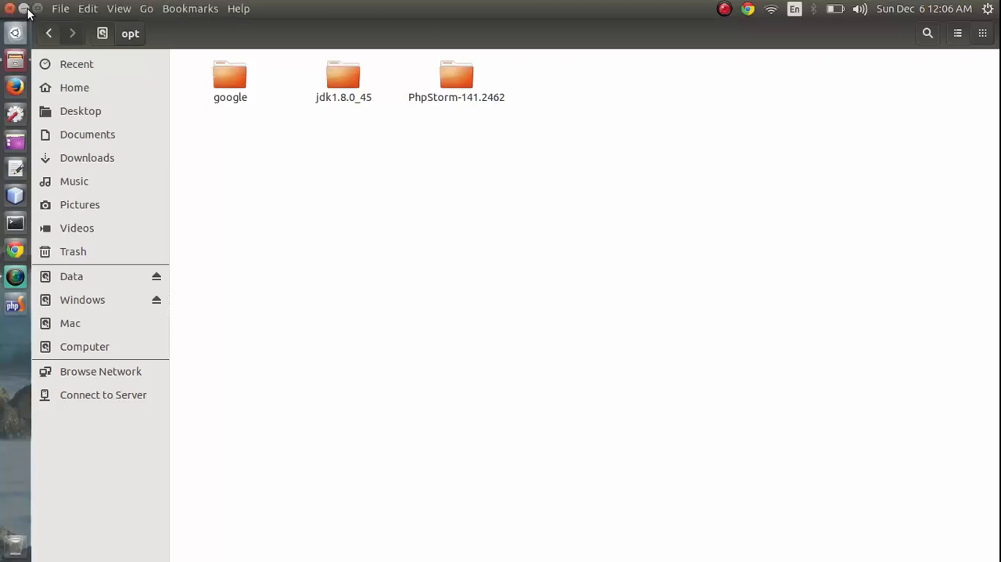
# Close the /opt Files window where pasting was not allowed.
pyautogui.click(28, 9)
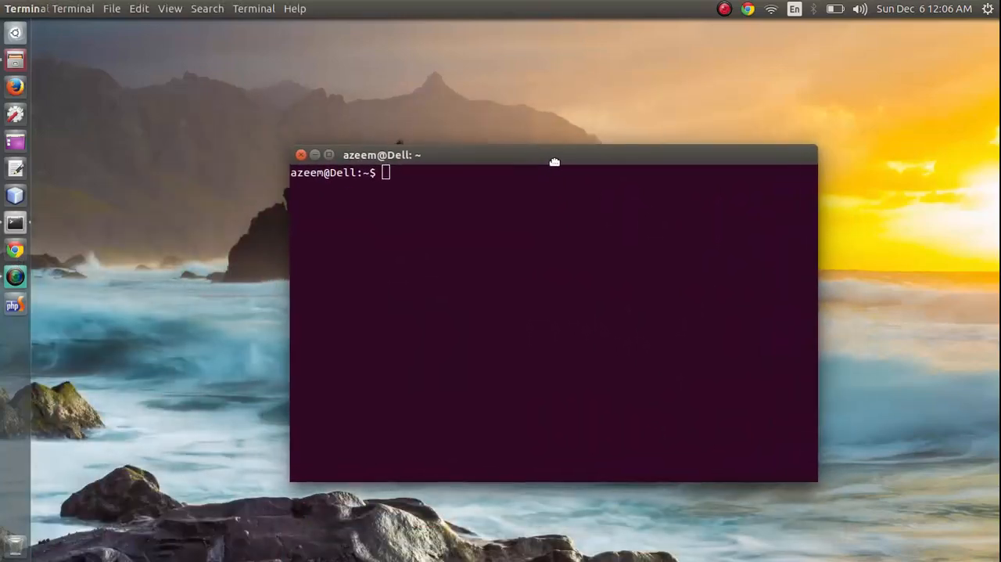
# Run sudo nautilus in Terminal to start an administrator file manager.
pyautogui.click(402, 222)
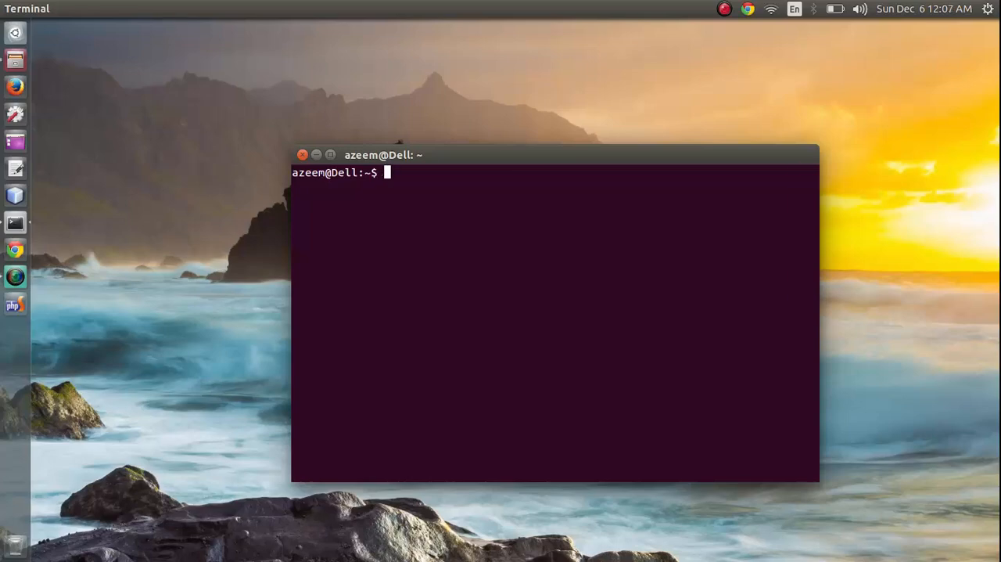
pyautogui.write('sudo')
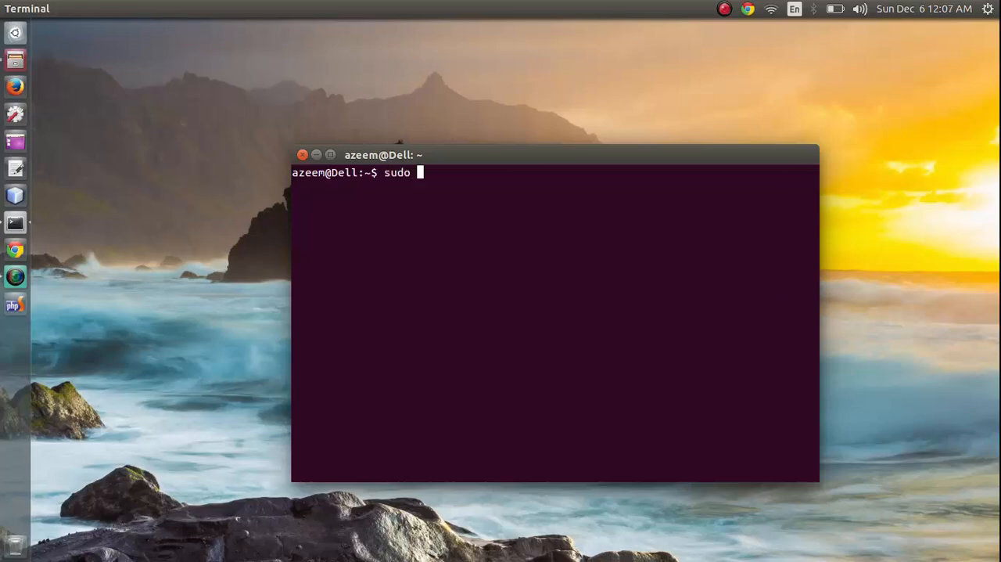
pyautogui.write('n')
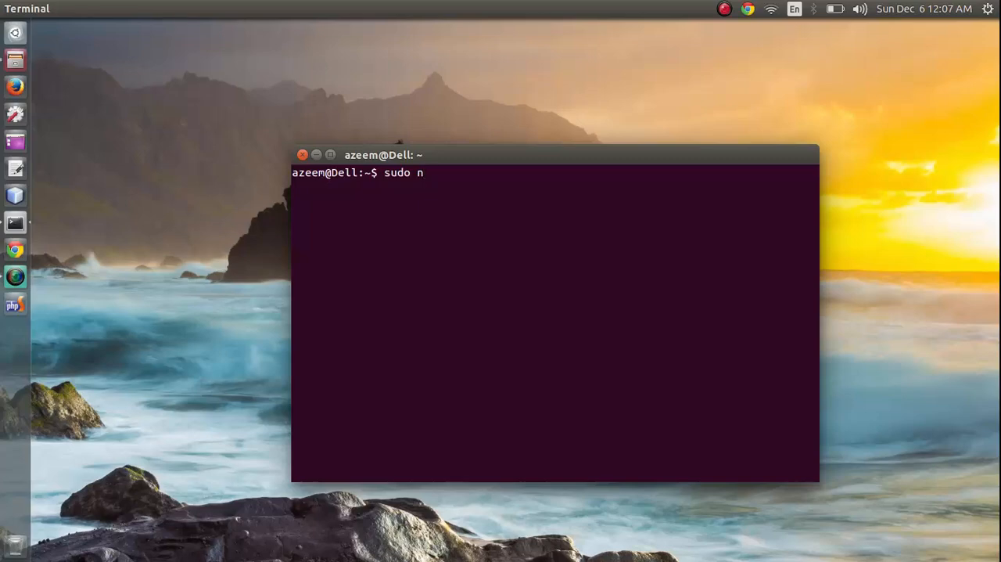
pyautogui.write('autil')
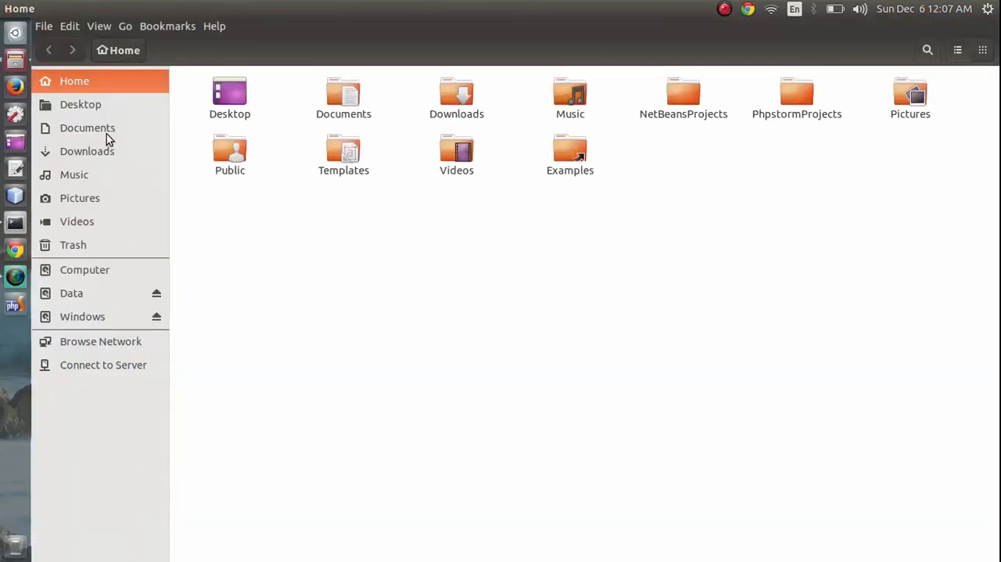
pyautogui.moveTo(393, 68)
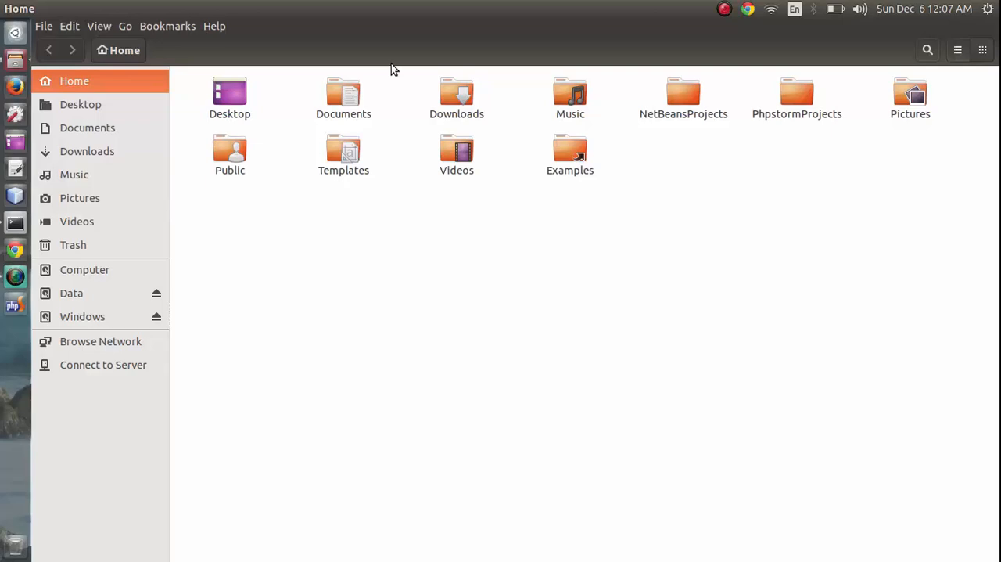
# In the elevated Files window, browse the Data drive into softwares/Linux holding the Eclipse archive.
pyautogui.click(72, 293)
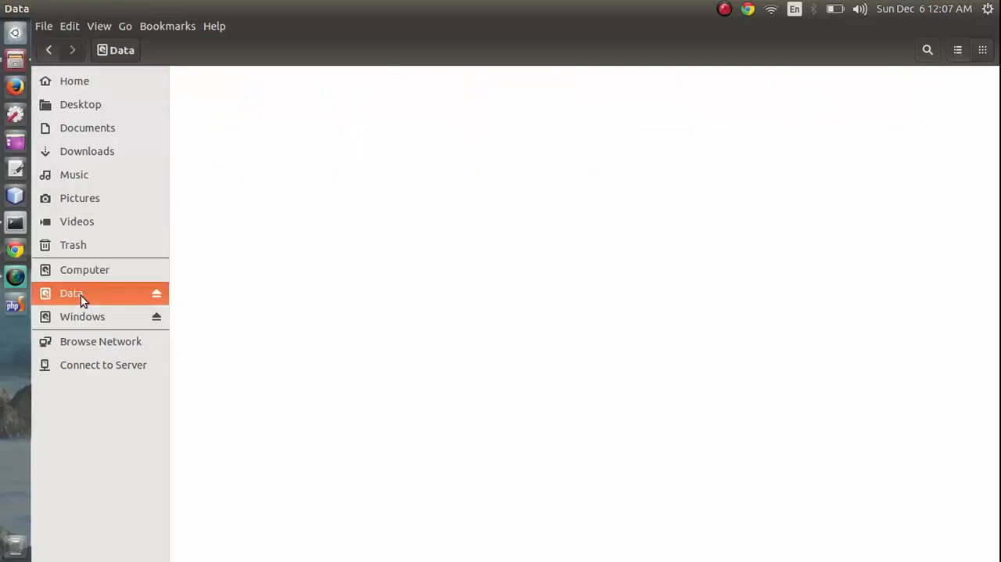
pyautogui.click(71, 293)
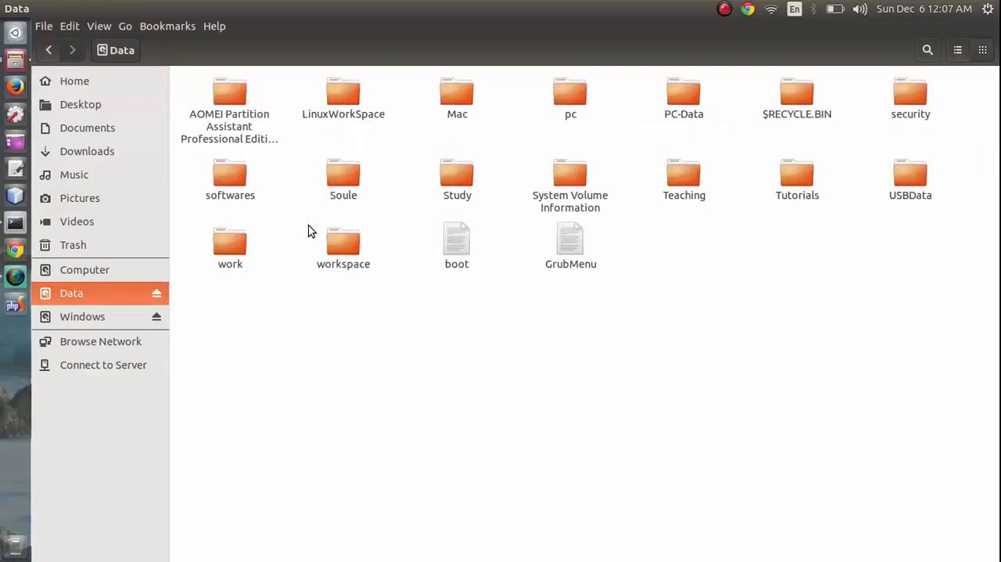
pyautogui.doubleClick(230, 174)
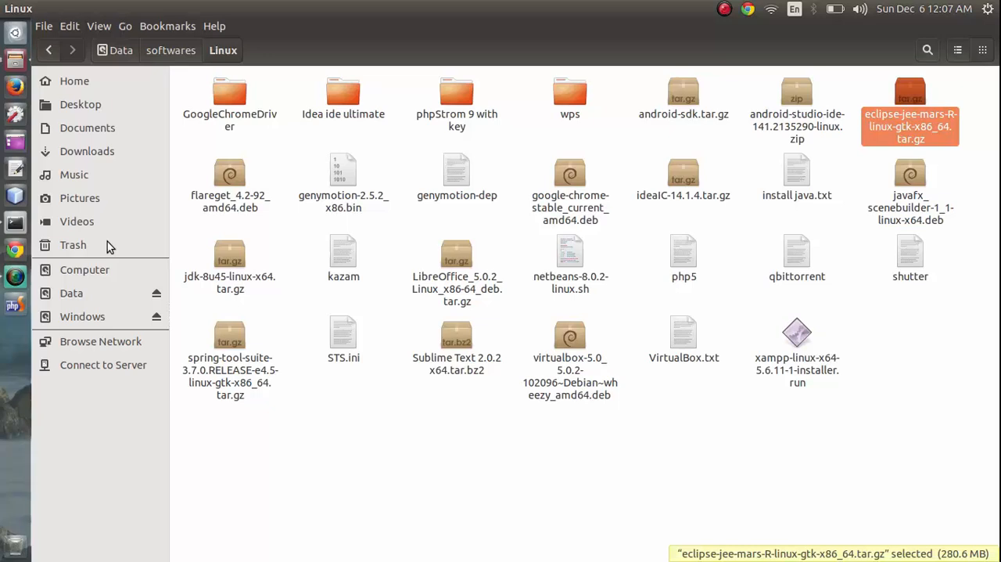
# Paste the 280.6 MB Eclipse archive into /opt and bring up its file actions.
pyautogui.click(84, 269)
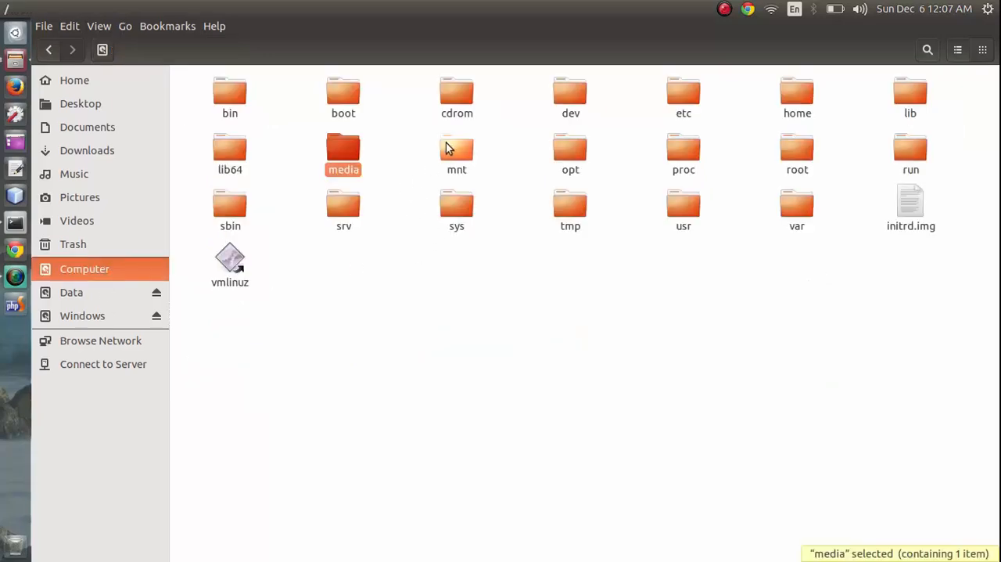
pyautogui.click(570, 149)
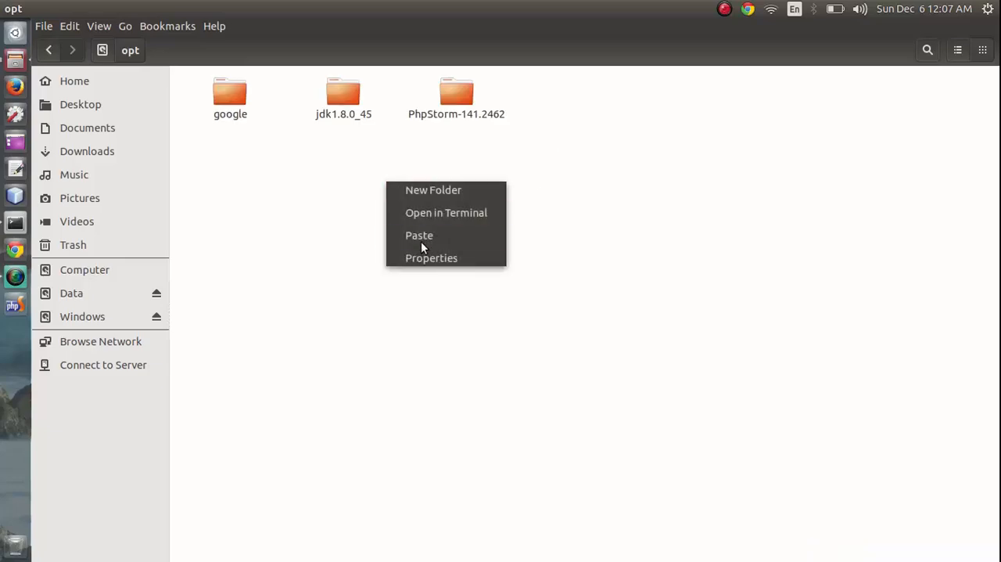
pyautogui.click(419, 234)
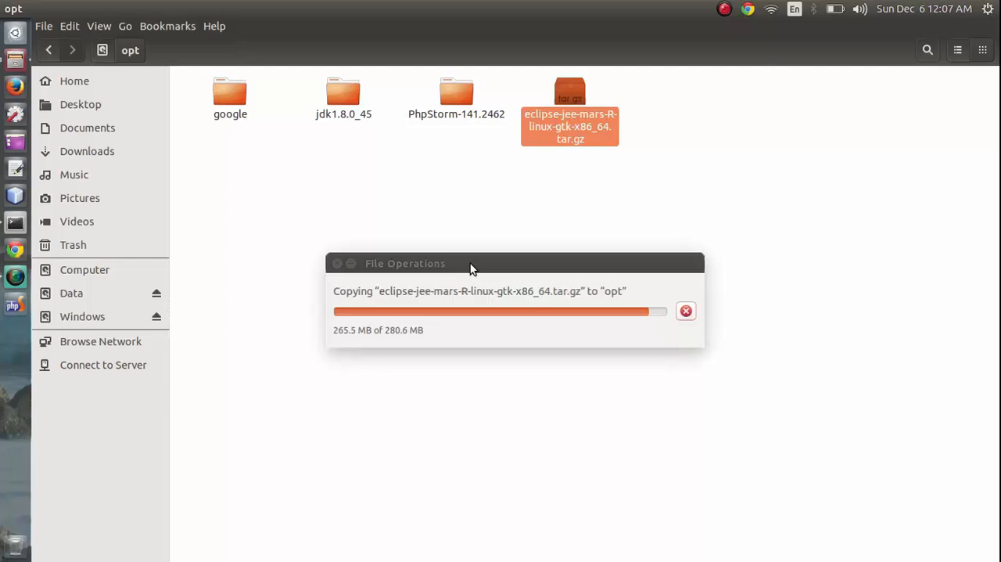
pyautogui.rightClick(570, 109)
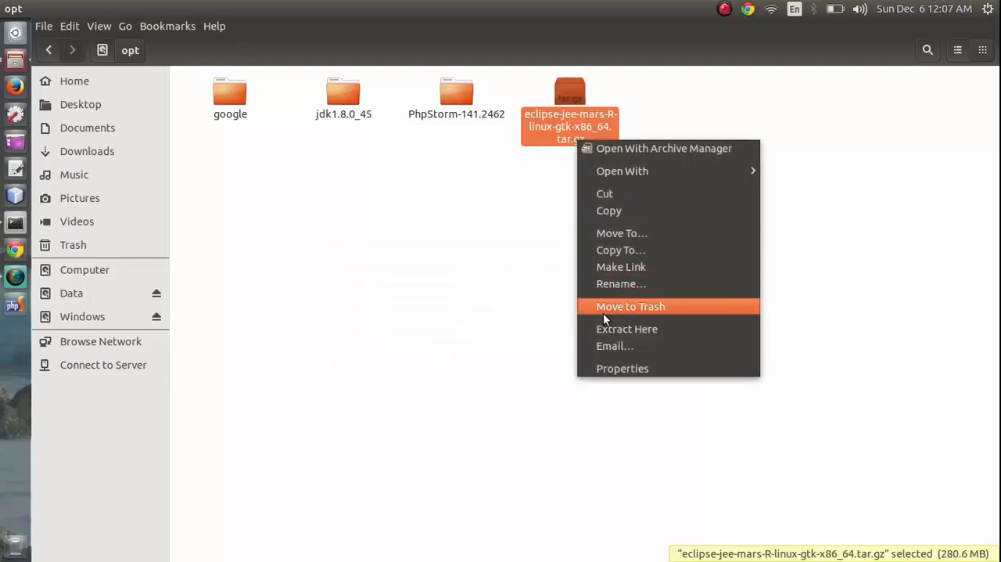
# Preview the archive's single eclipse folder in Archive Manager, then extract it into /opt.
pyautogui.click(664, 149)
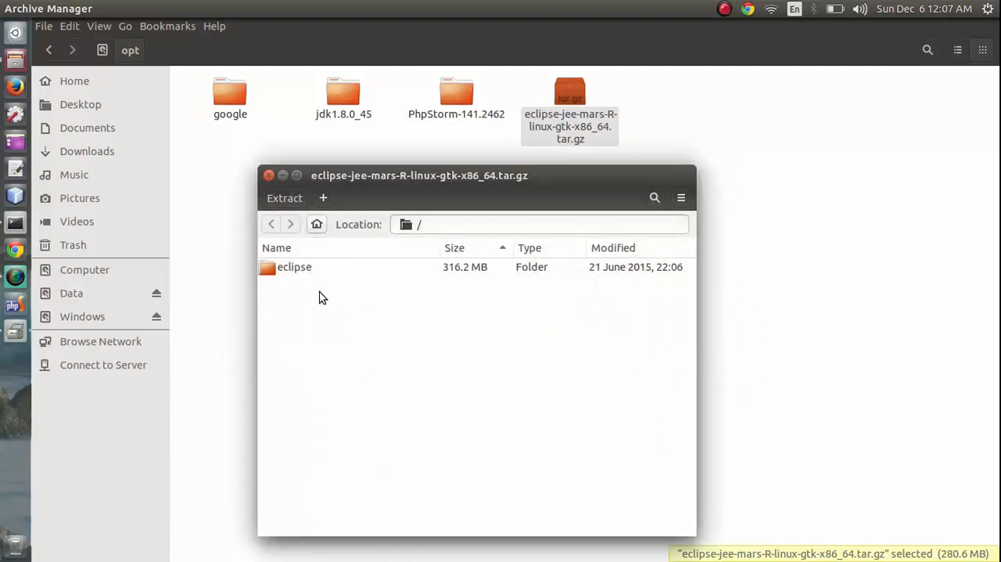
pyautogui.click(269, 174)
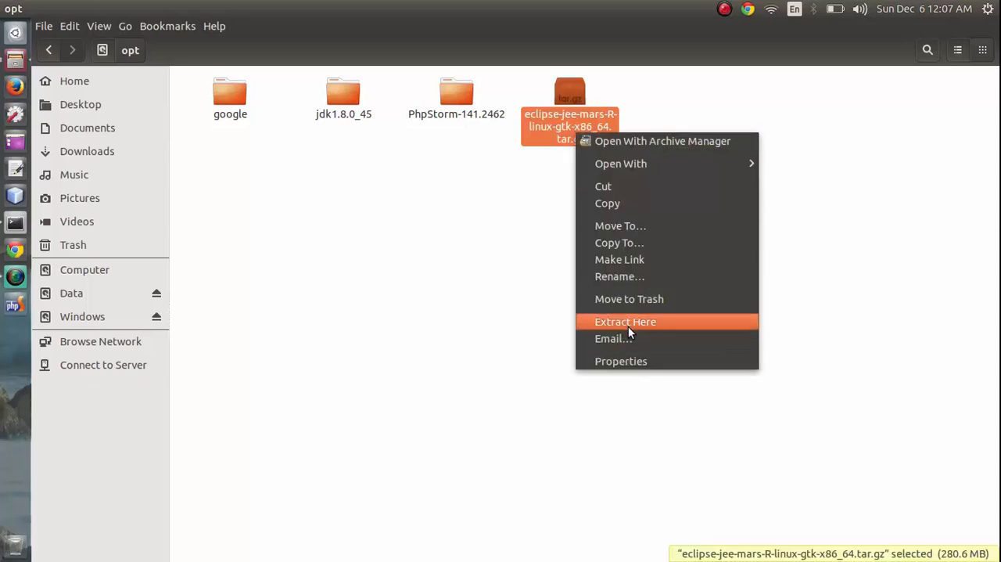
pyautogui.click(626, 322)
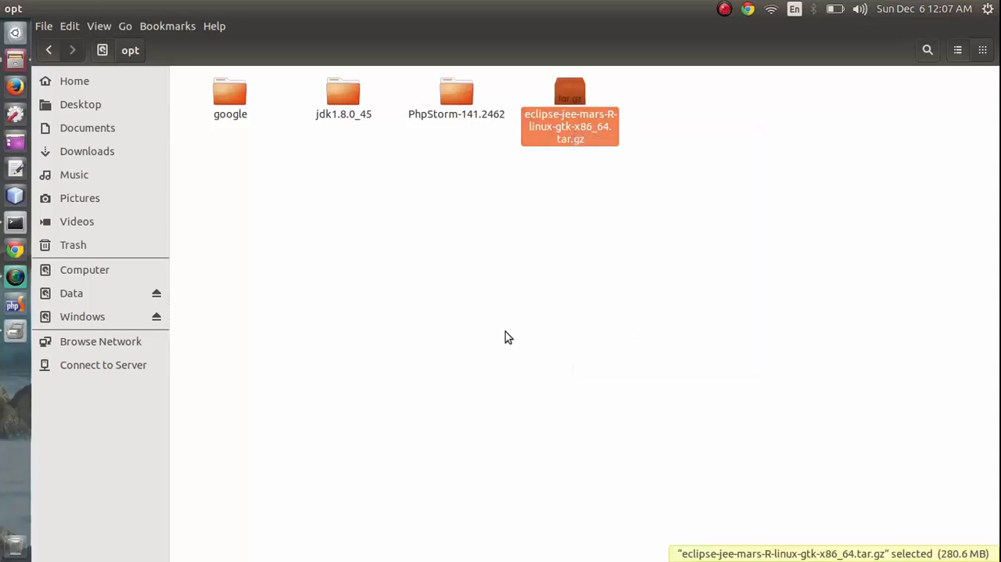
pyautogui.moveTo(505, 330)
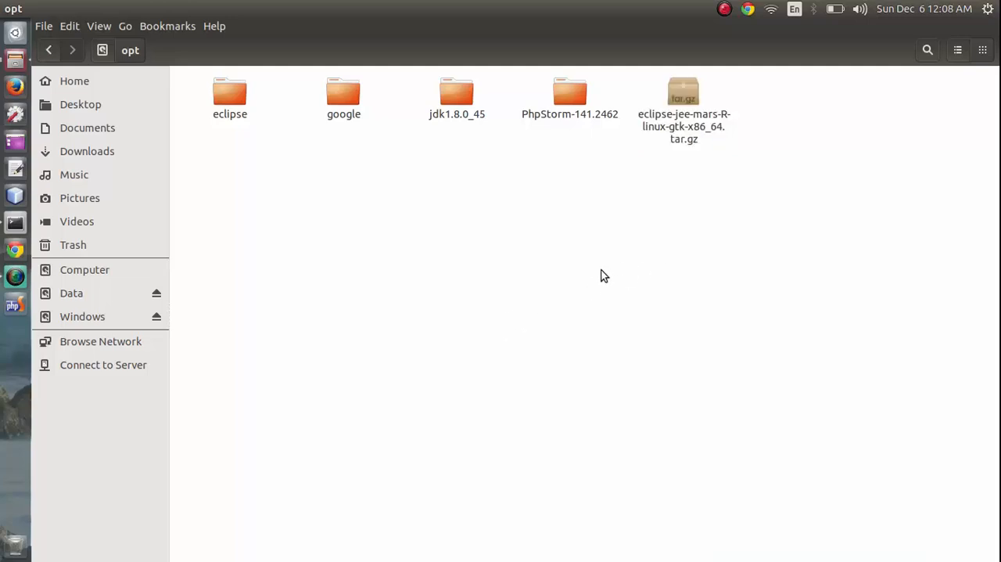
# Trash the downloaded tar.gz from /opt and look inside the extracted eclipse folder.
pyautogui.rightClick(682, 90)
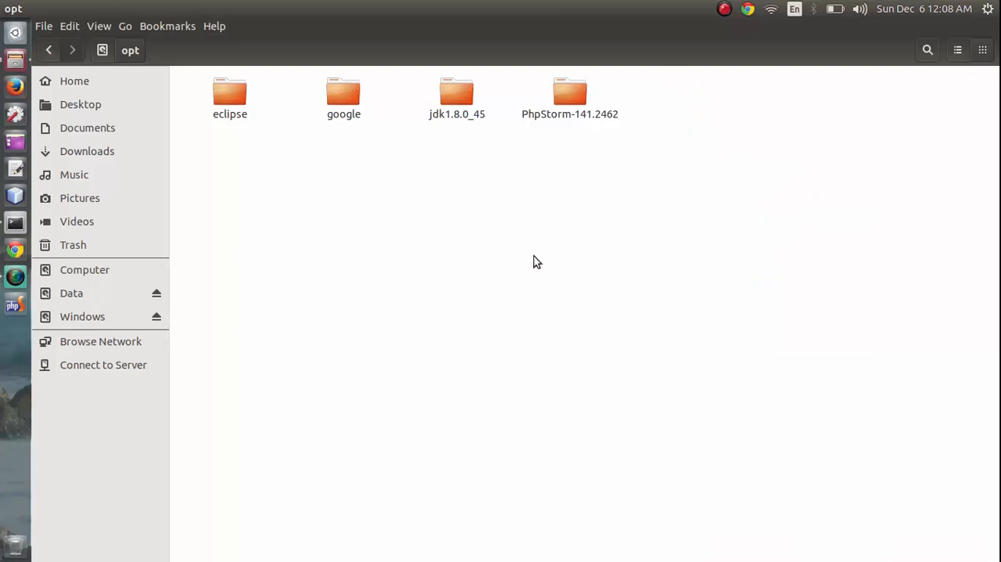
pyautogui.moveTo(234, 124)
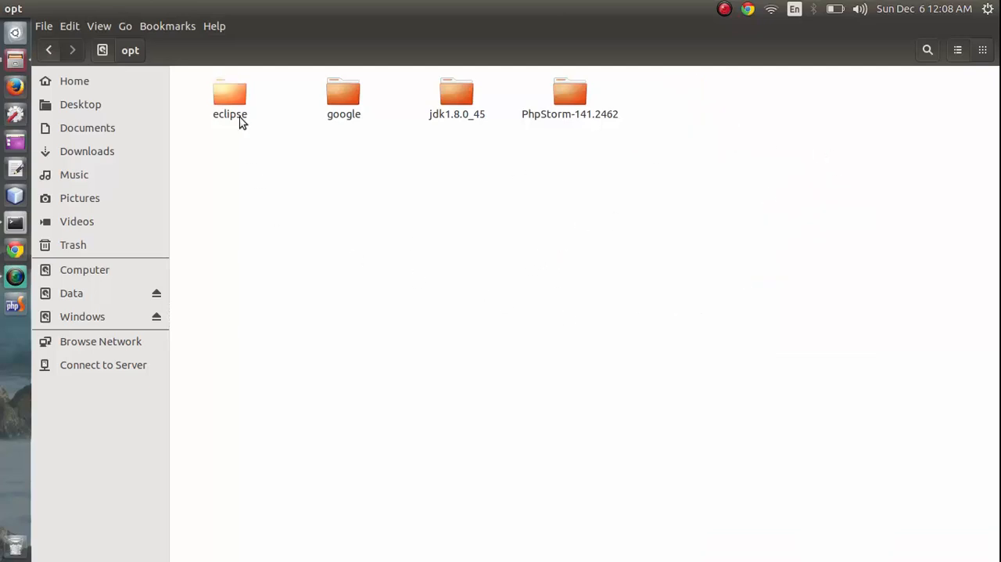
pyautogui.doubleClick(230, 94)
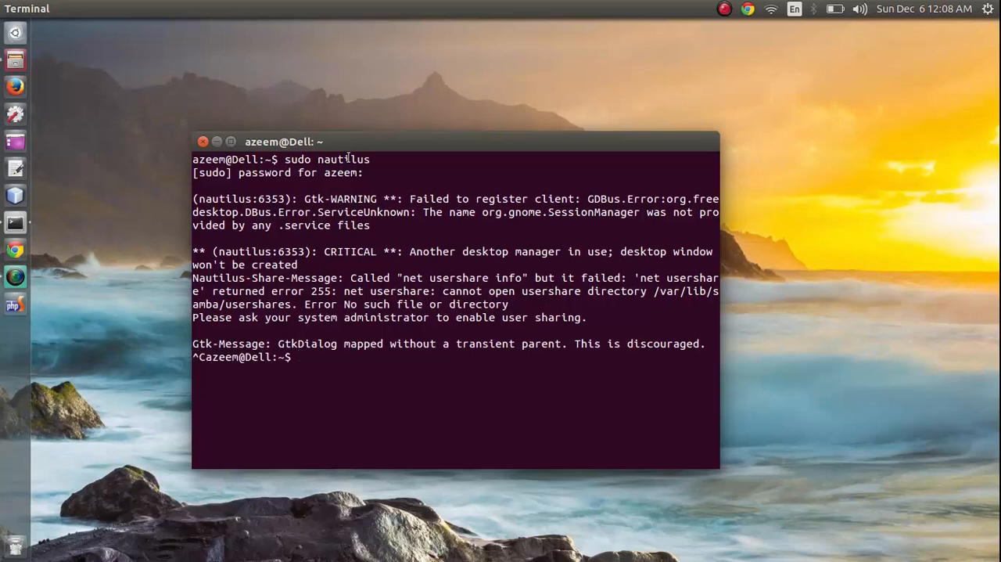
# Change the shell directory to /opt/eclipse.
pyautogui.moveTo(285, 142); pyautogui.dragTo(229, 144)
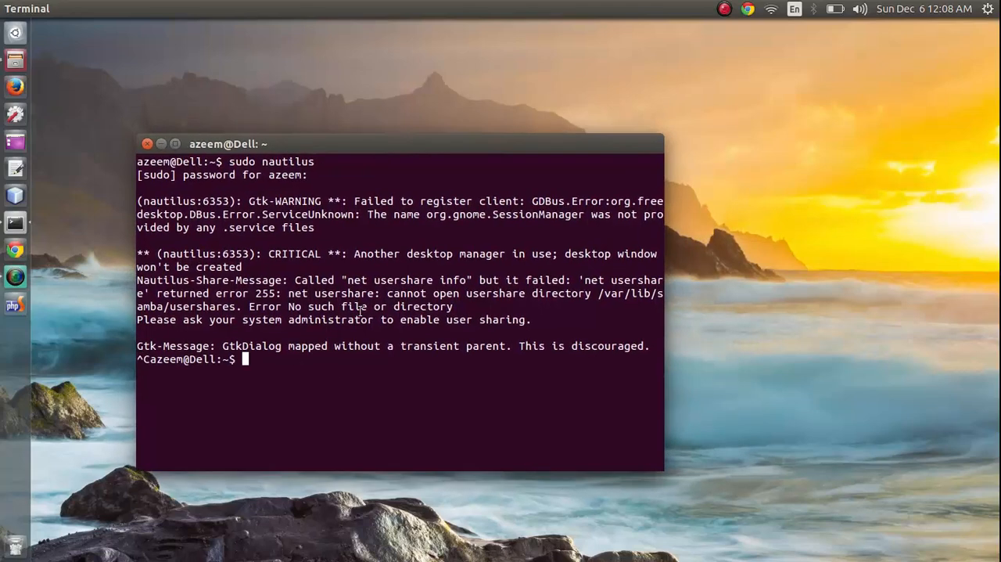
pyautogui.write('c')
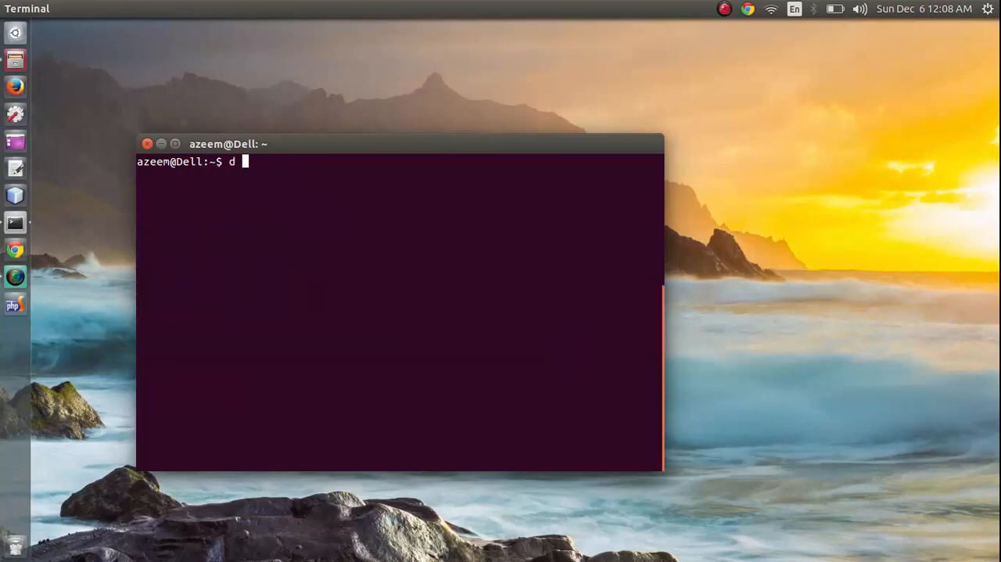
pyautogui.write('cd /')
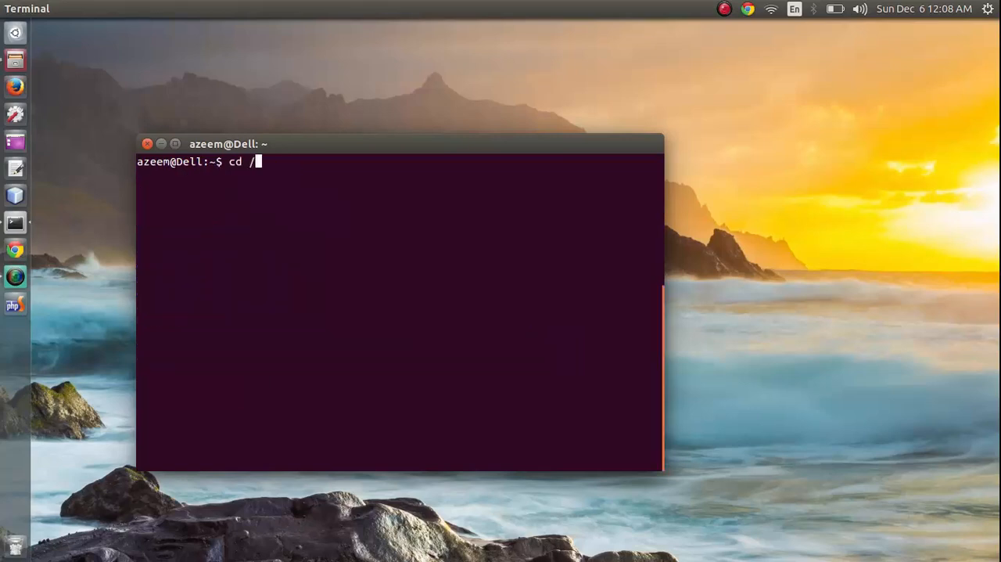
pyautogui.write('opt/')
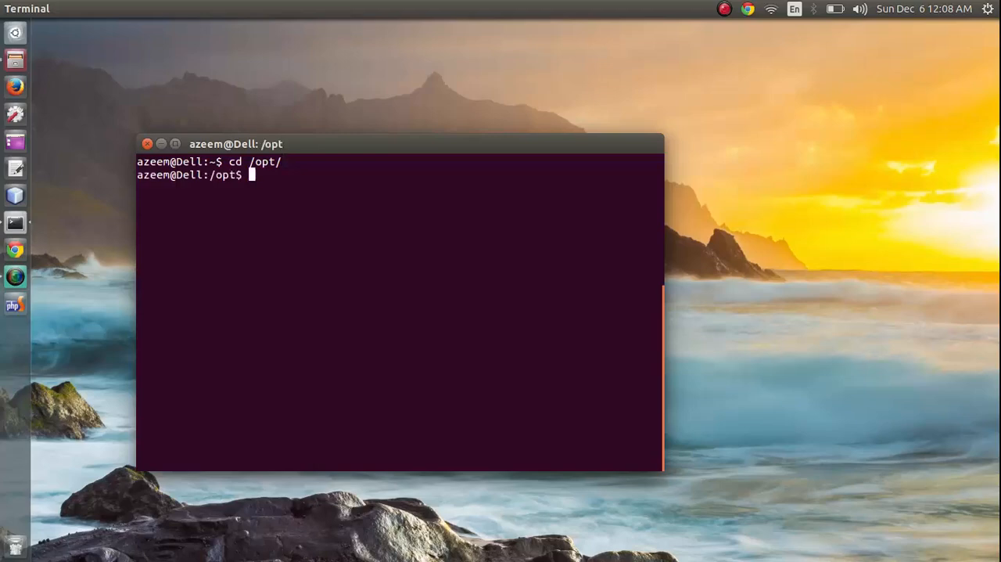
pyautogui.write('cd')
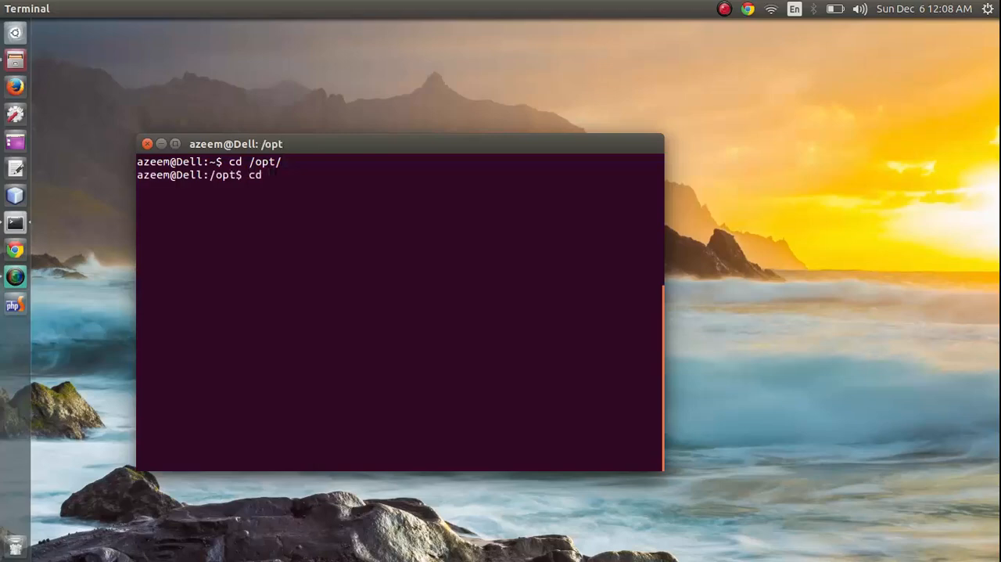
pyautogui.write('eclipse/')
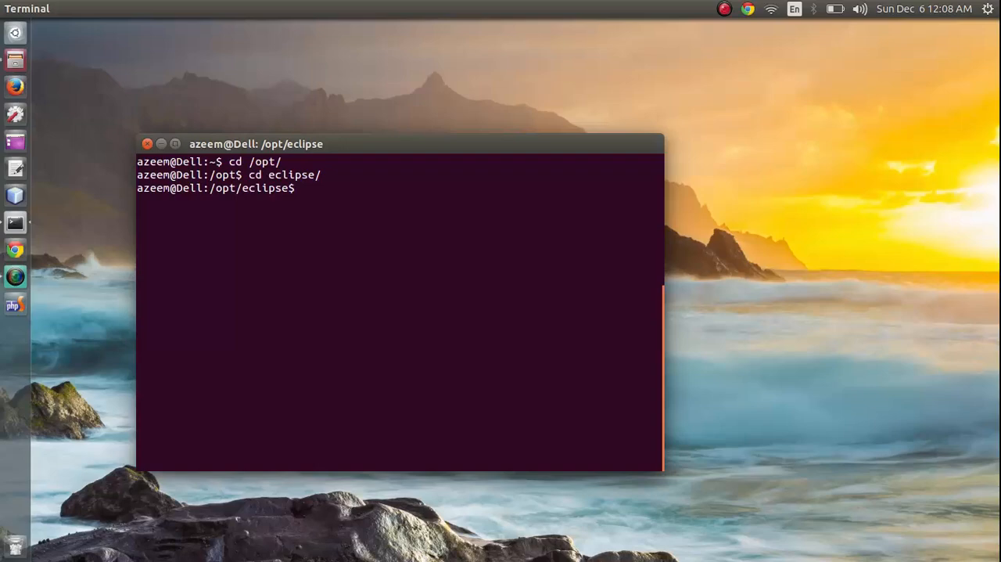
pyautogui.write('cd bin/')
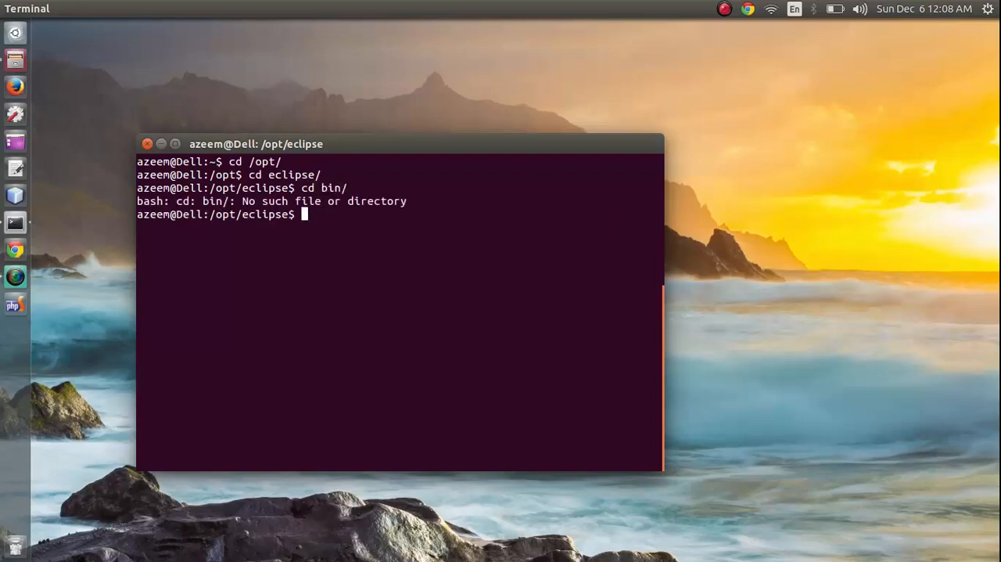
pyautogui.write('cd')
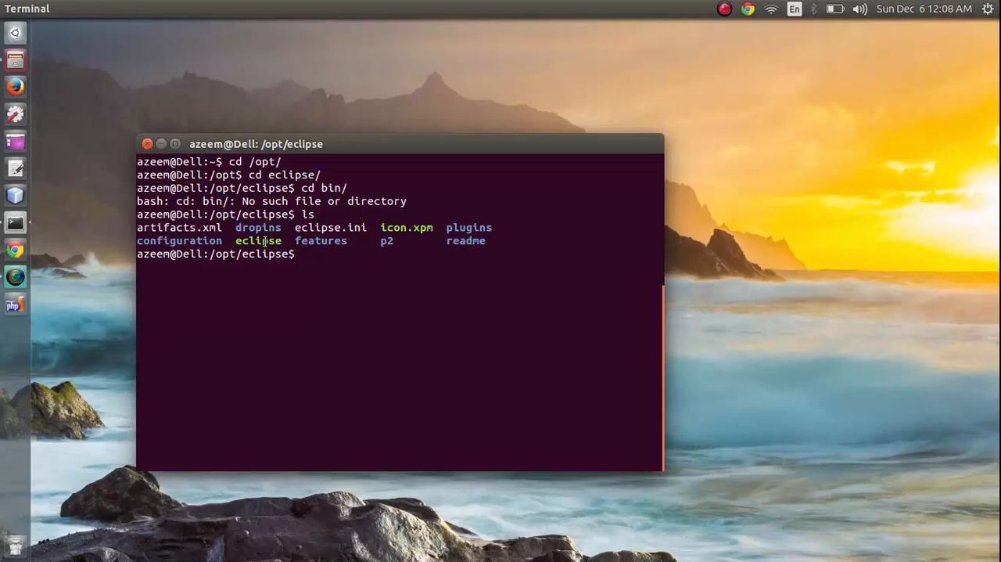
# Start Eclipse with ./eclipse from its install folder.
pyautogui.write('./')
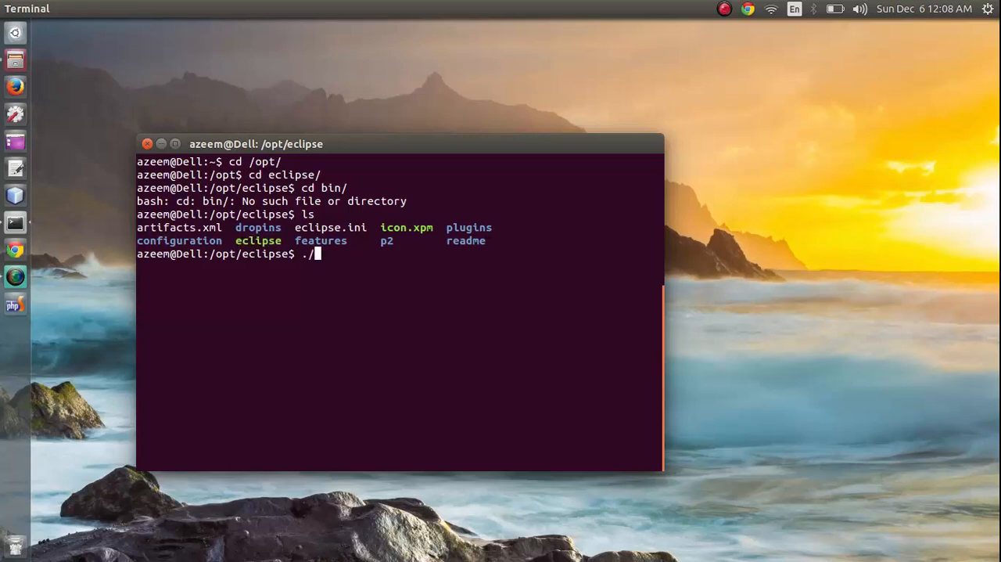
pyautogui.write('eclipse')
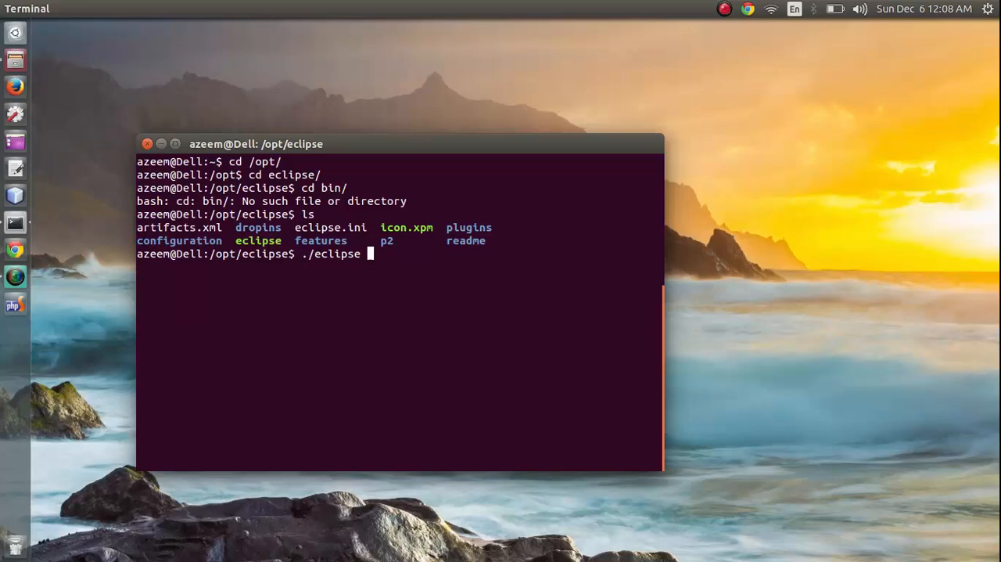
pyautogui.press('Return')
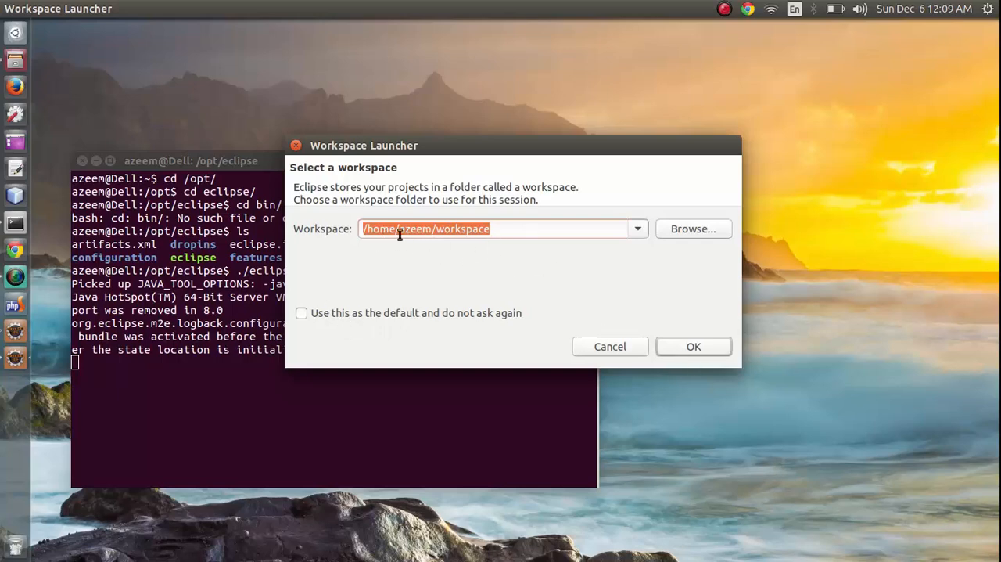
pyautogui.moveTo(411, 316)
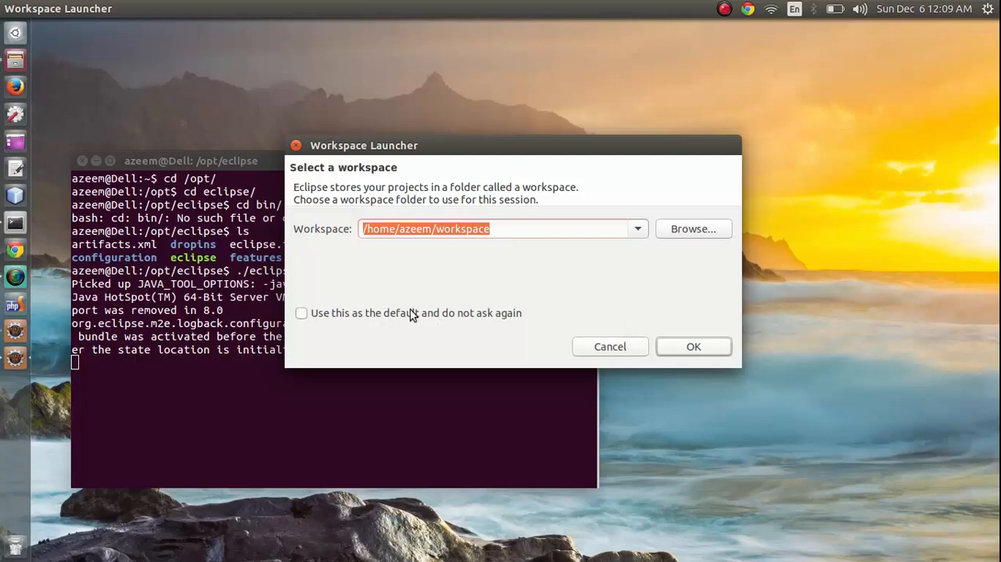
# Accept the default workspace /home/azeem/workspace in the Workspace Launcher.
pyautogui.click(695, 348)
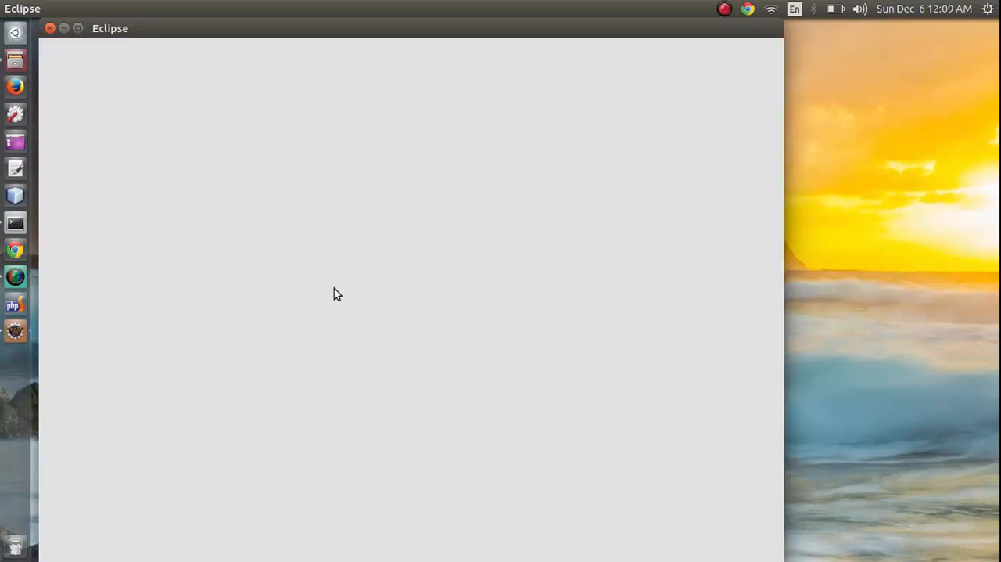
pyautogui.moveTo(319, 289)
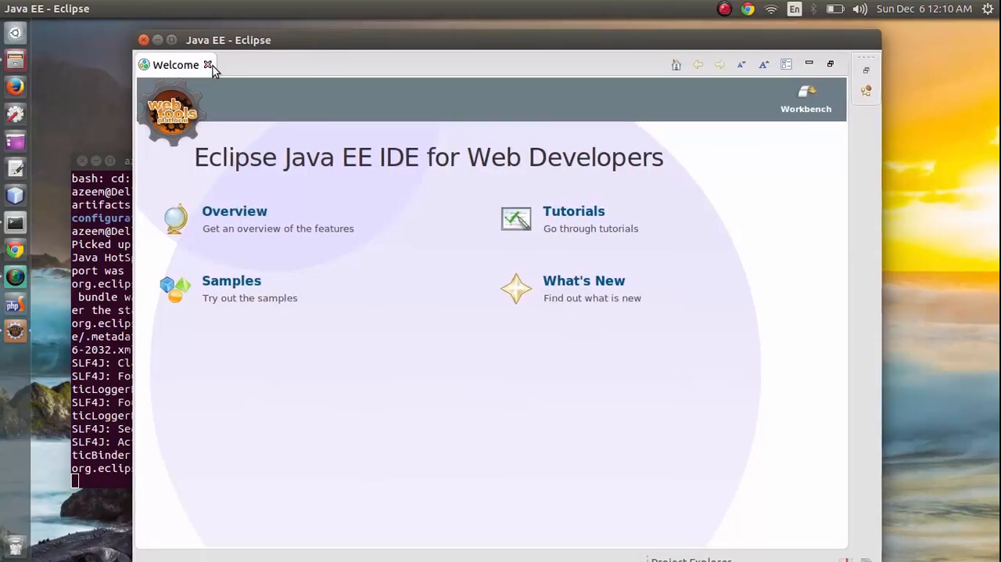
# Close the Welcome page and confirm exiting Eclipse.
pyautogui.click(207, 66)
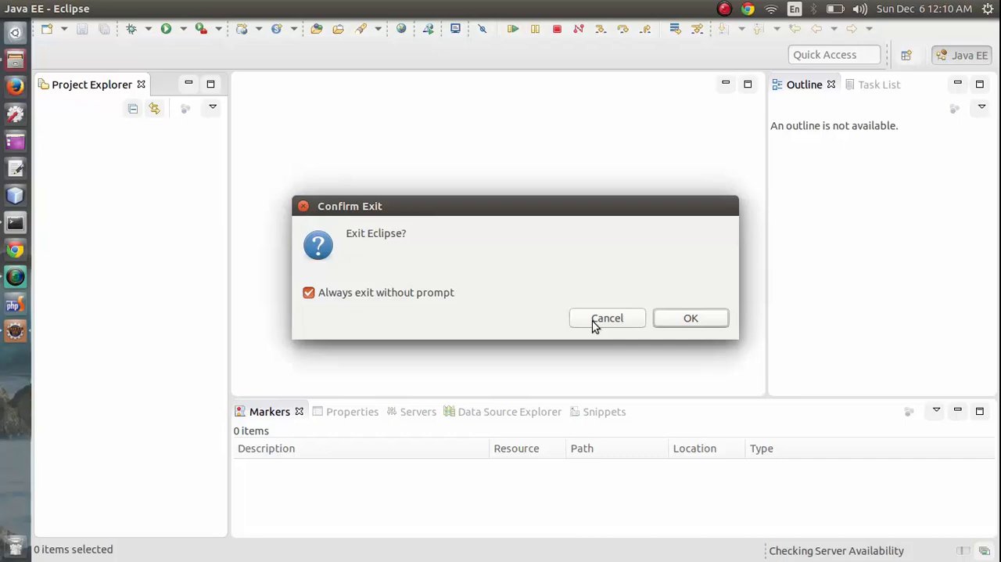
pyautogui.click(691, 318)
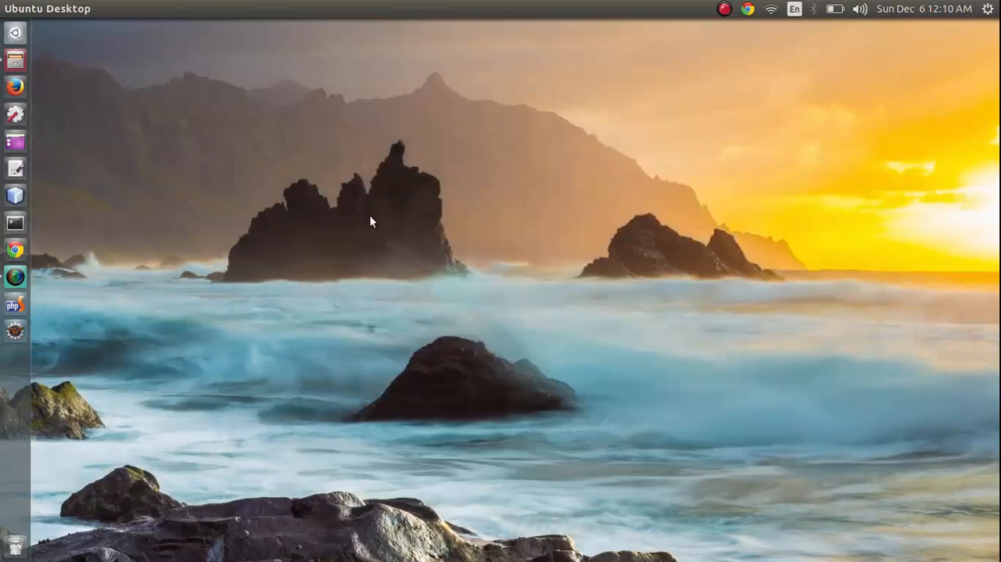
pyautogui.moveTo(279, 351)
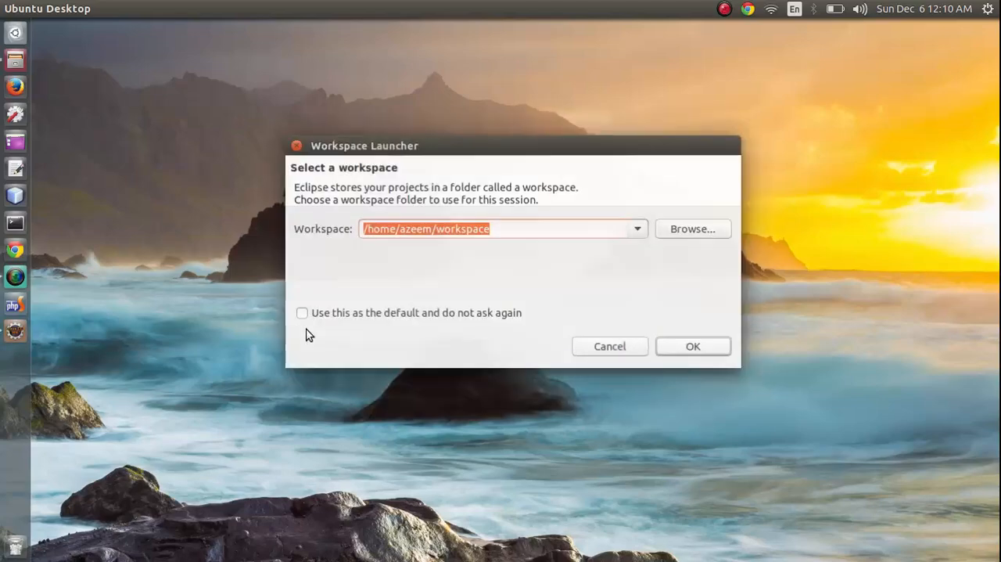
# Make the home-folder workspace the default without asking again and start Eclipse with it.
pyautogui.click(300, 313)
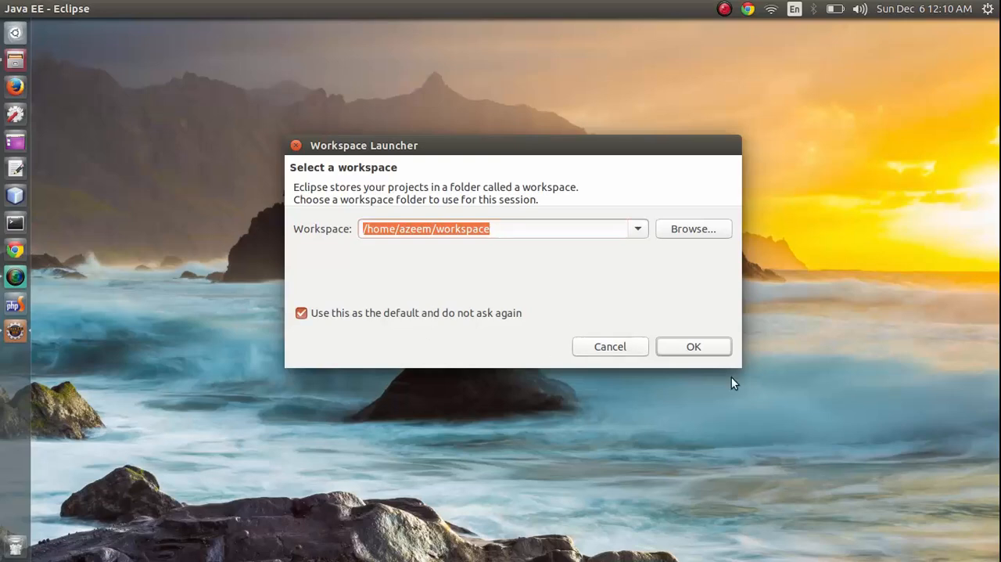
pyautogui.click(695, 347)
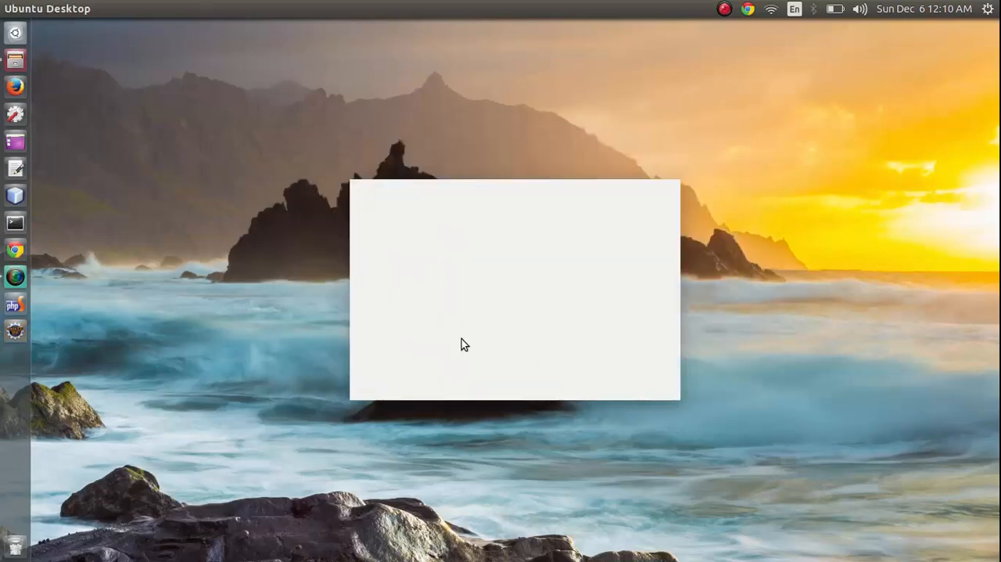